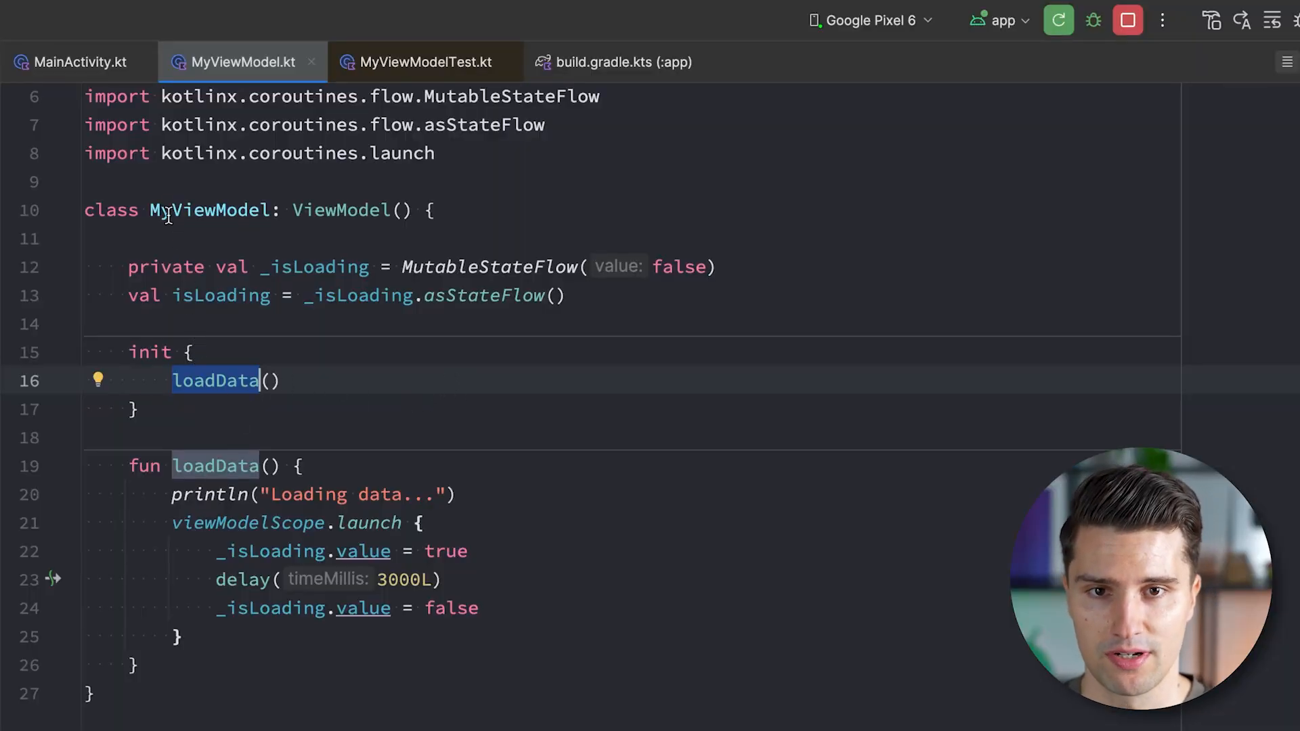
- Glance at how MainActivity collects isLoading, then return to MyViewModel.kt
left_click(80, 62)
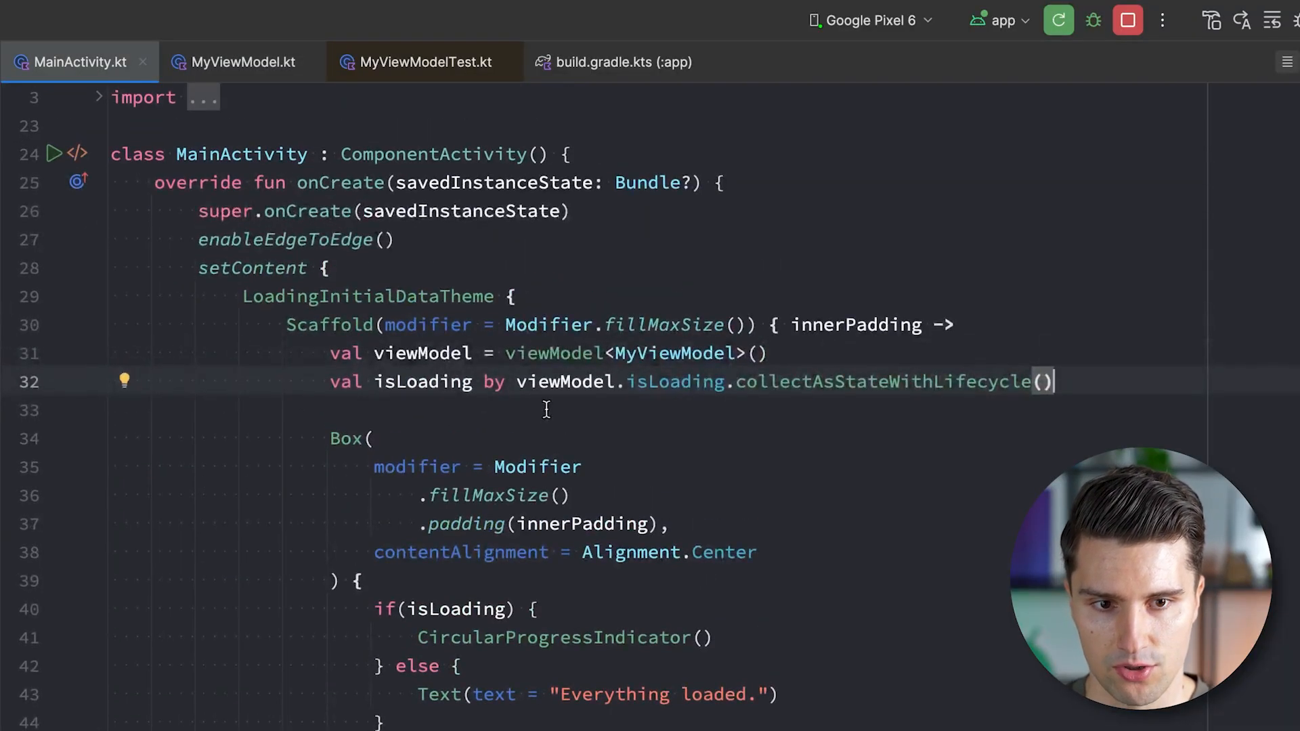
left_click(243, 62)
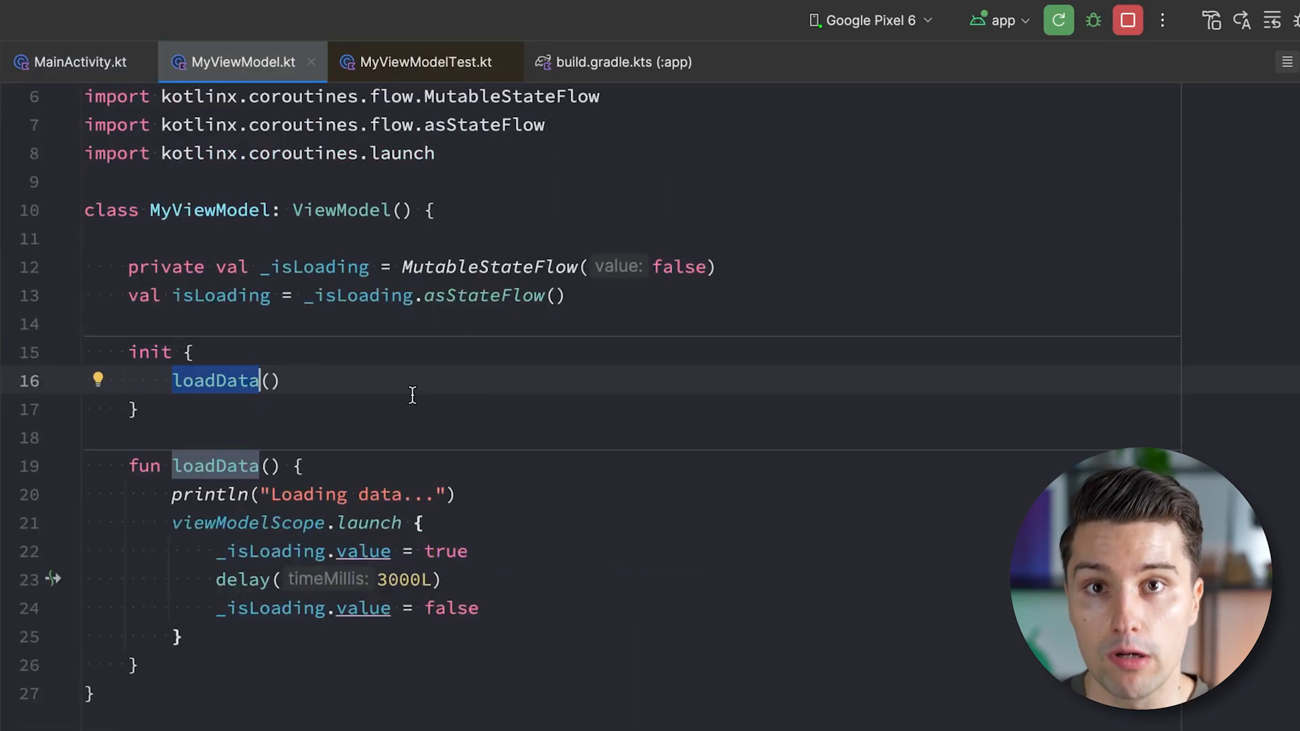
mouse_move(229, 423)
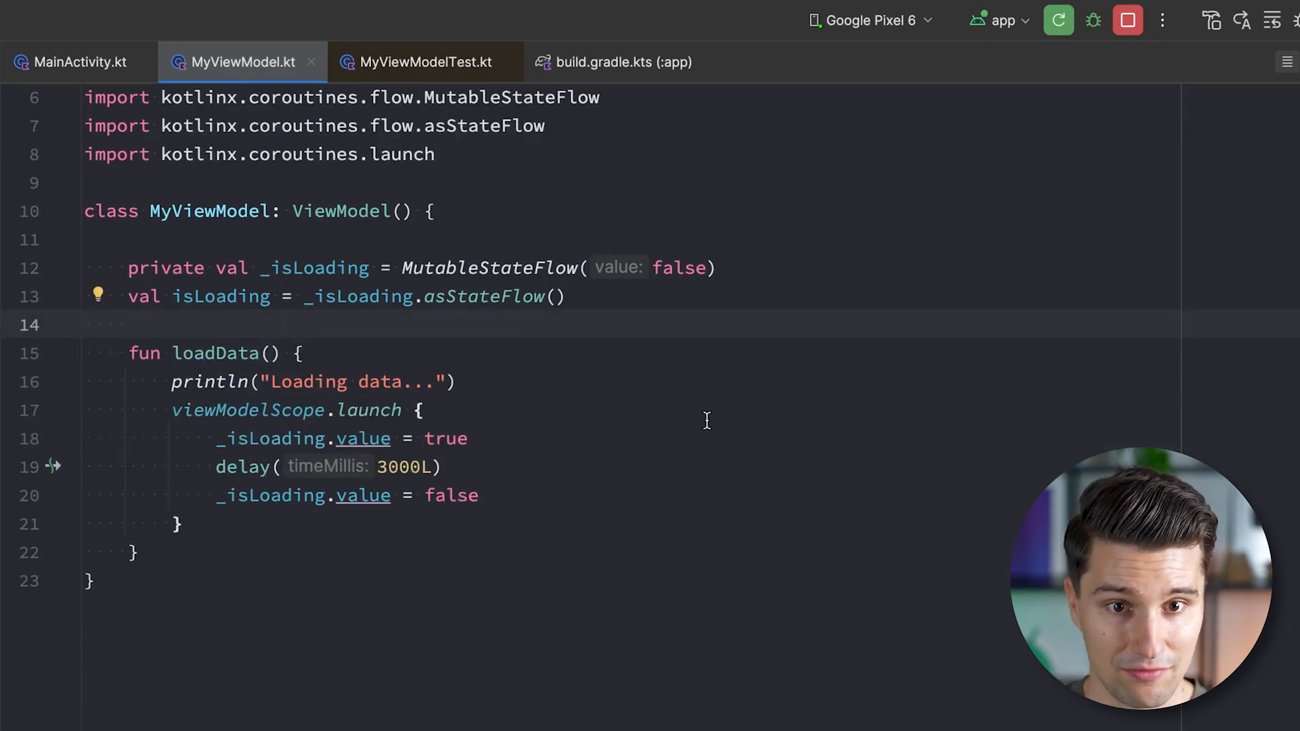
mouse_move(196, 352)
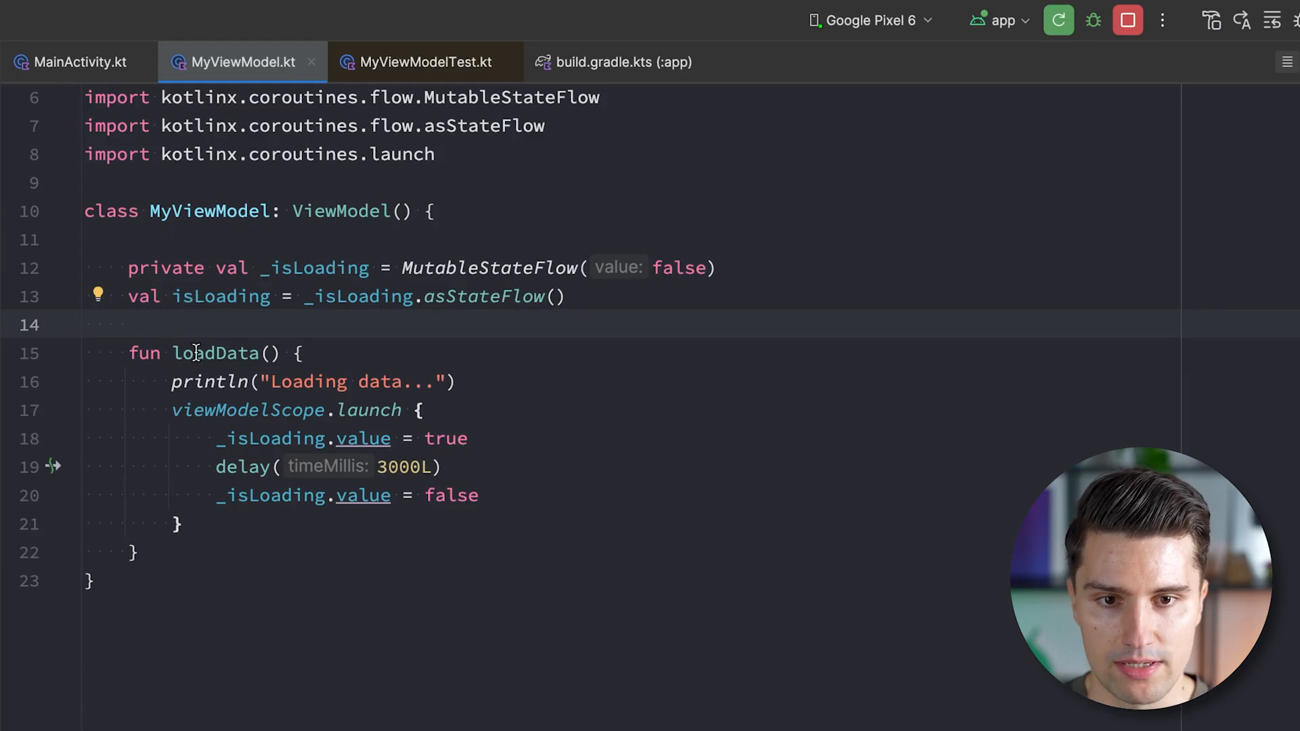
- Insert .onStart { loadData() } before .asStateFlow() in isLoading, cross-checking MainActivity
double_click(220, 295)
type(".onStart {")
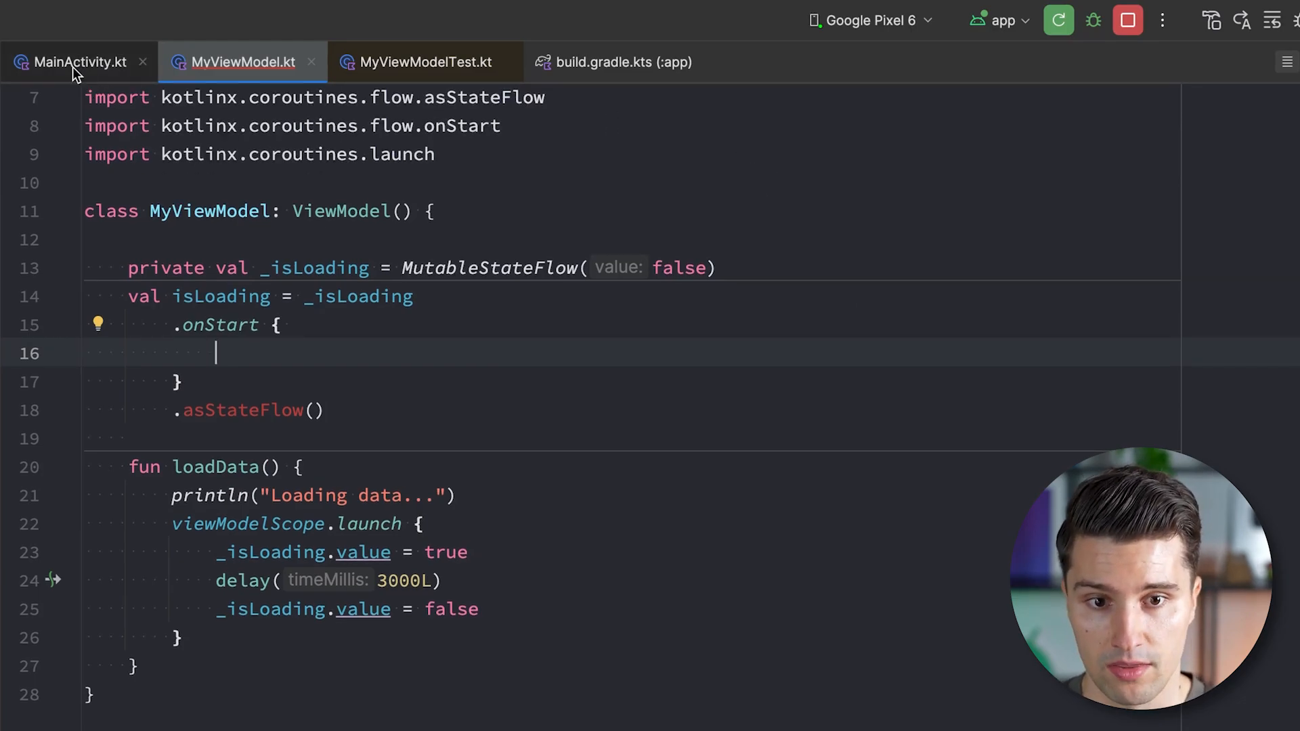
left_click(80, 61)
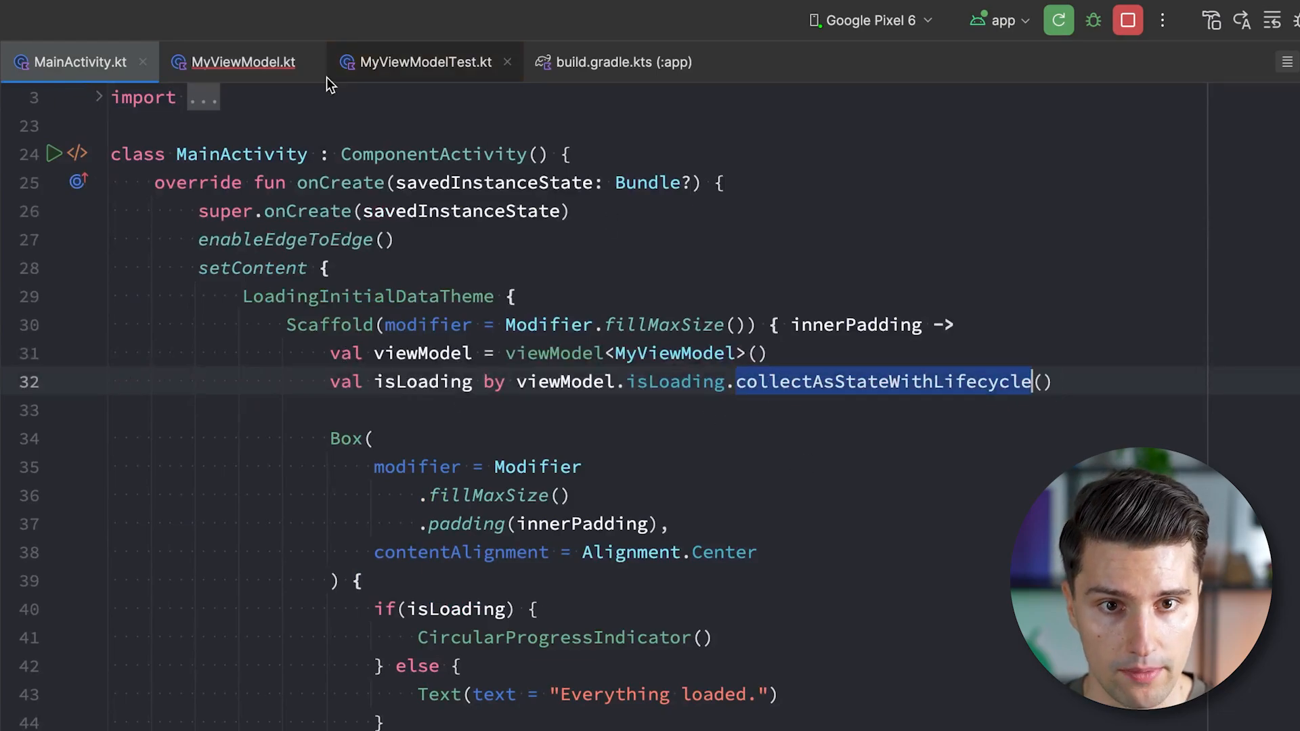
left_click(244, 62)
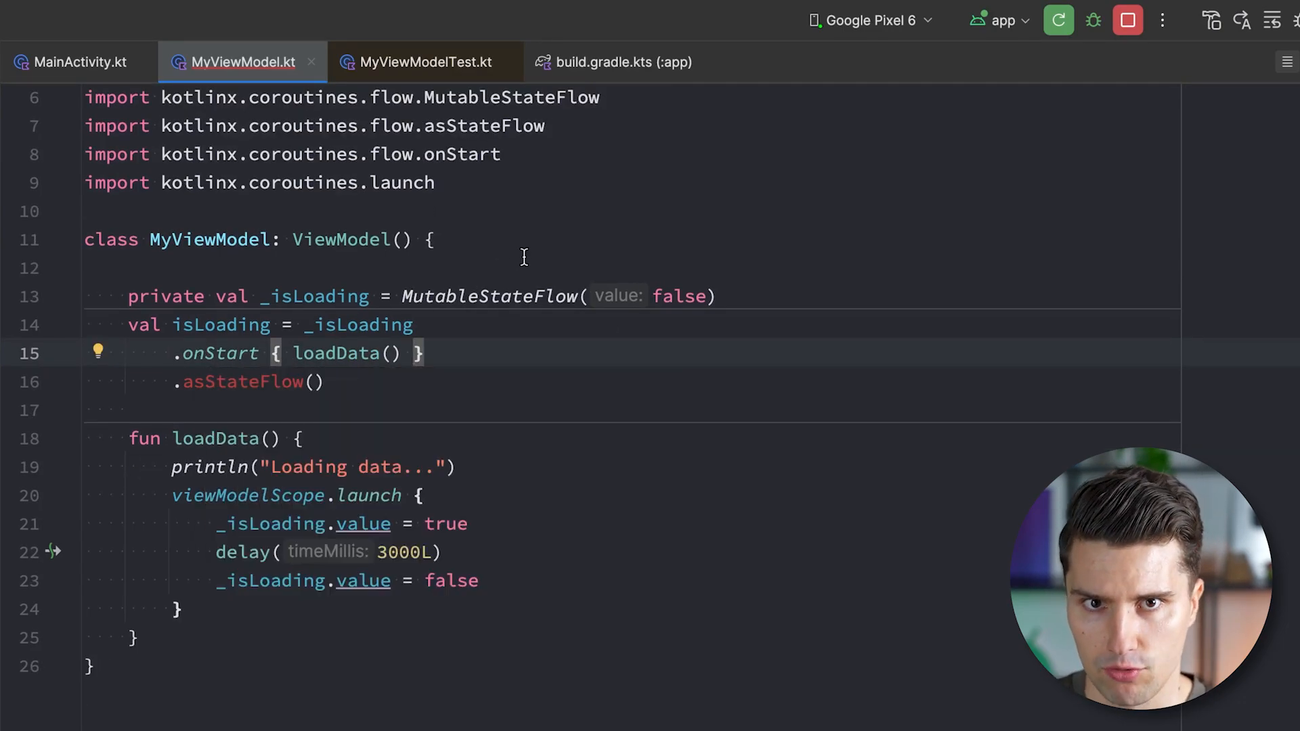
mouse_move(611, 365)
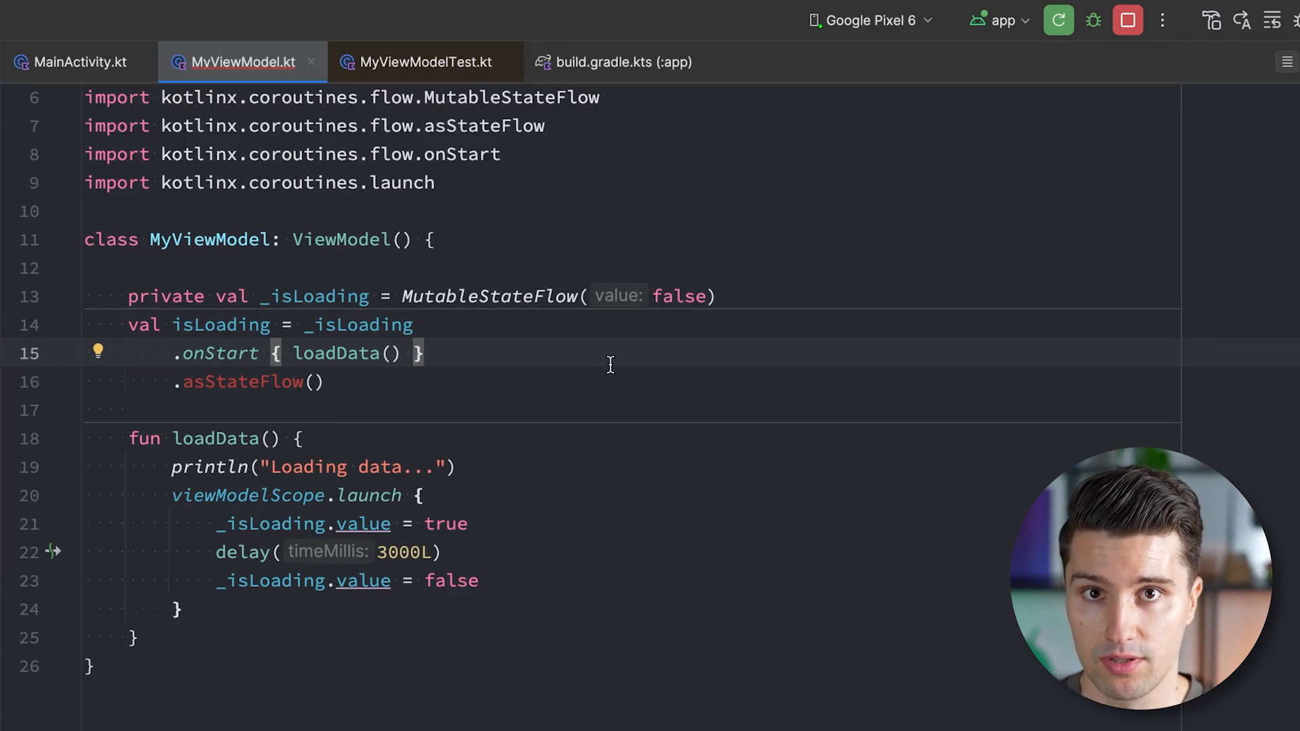
mouse_move(390, 385)
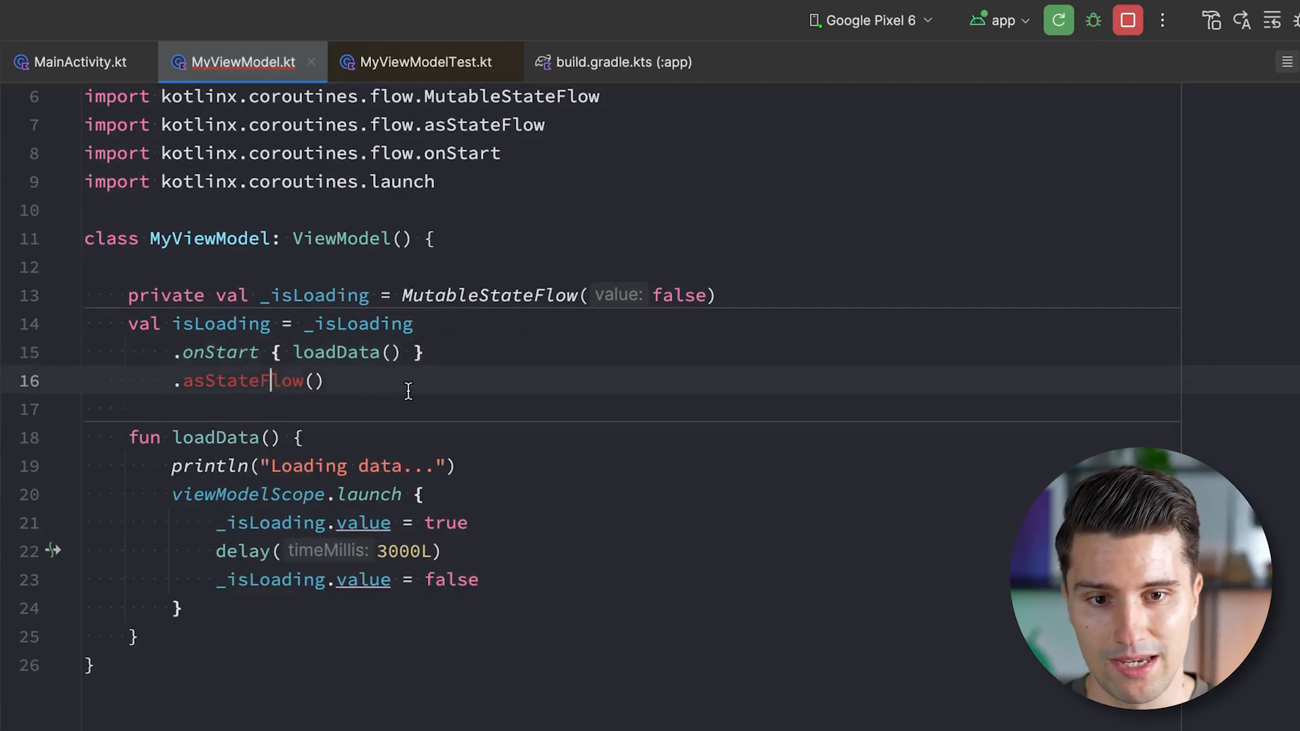
- Replace asStateFlow() with stateIn(viewModelScope, SharingStarted.WhileSubscribed(5000L), false)
type("state")
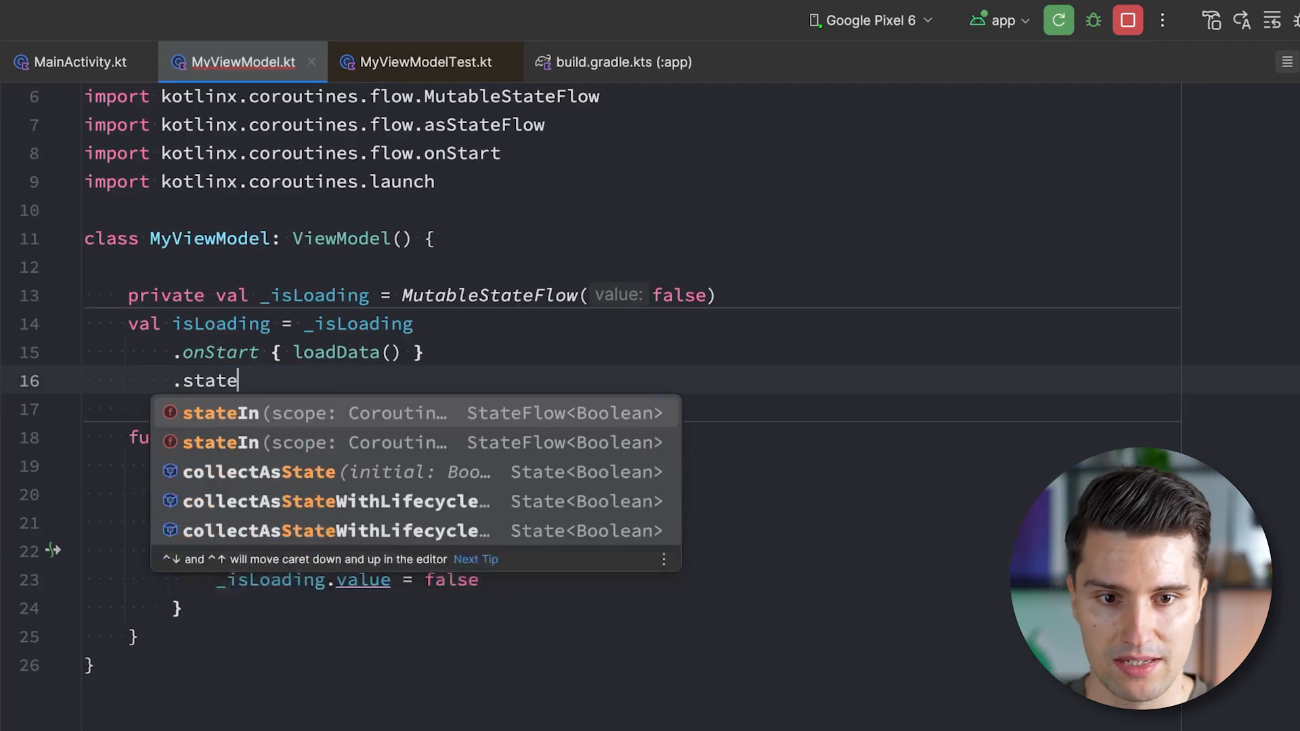
left_click(219, 413)
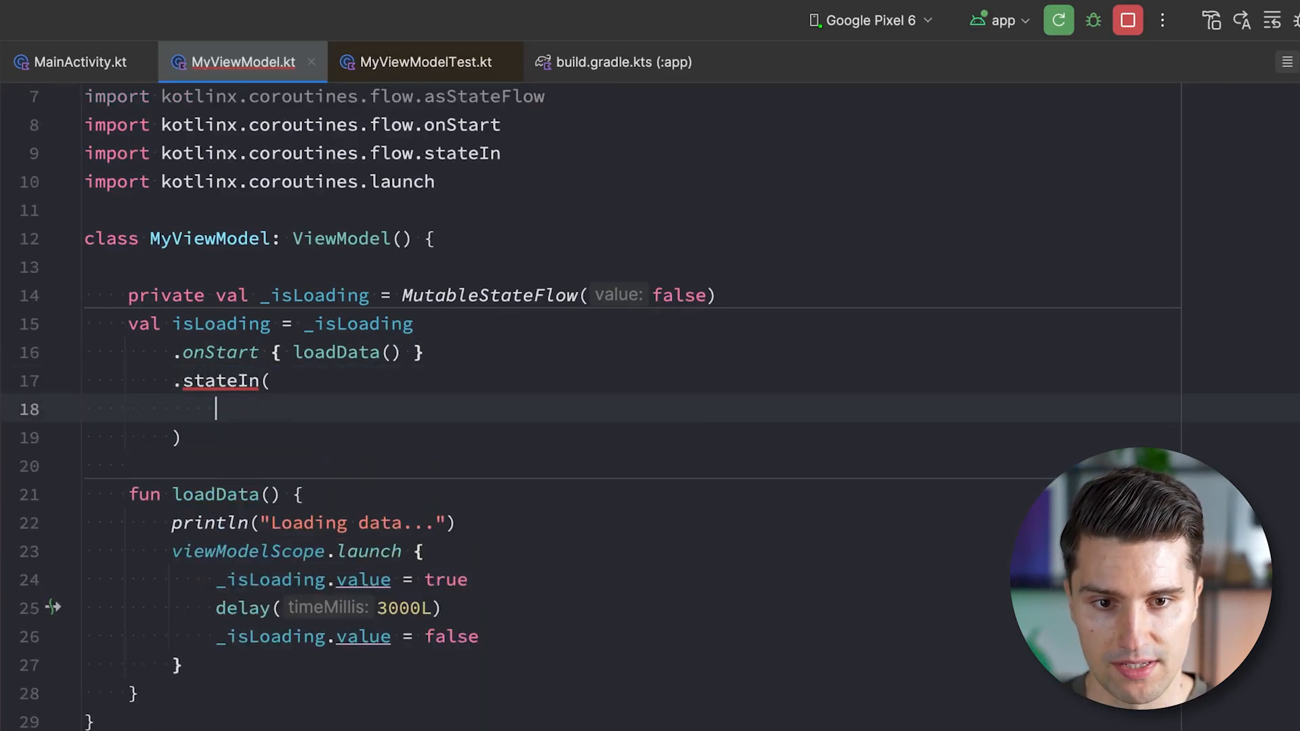
type("viewModelScope,")
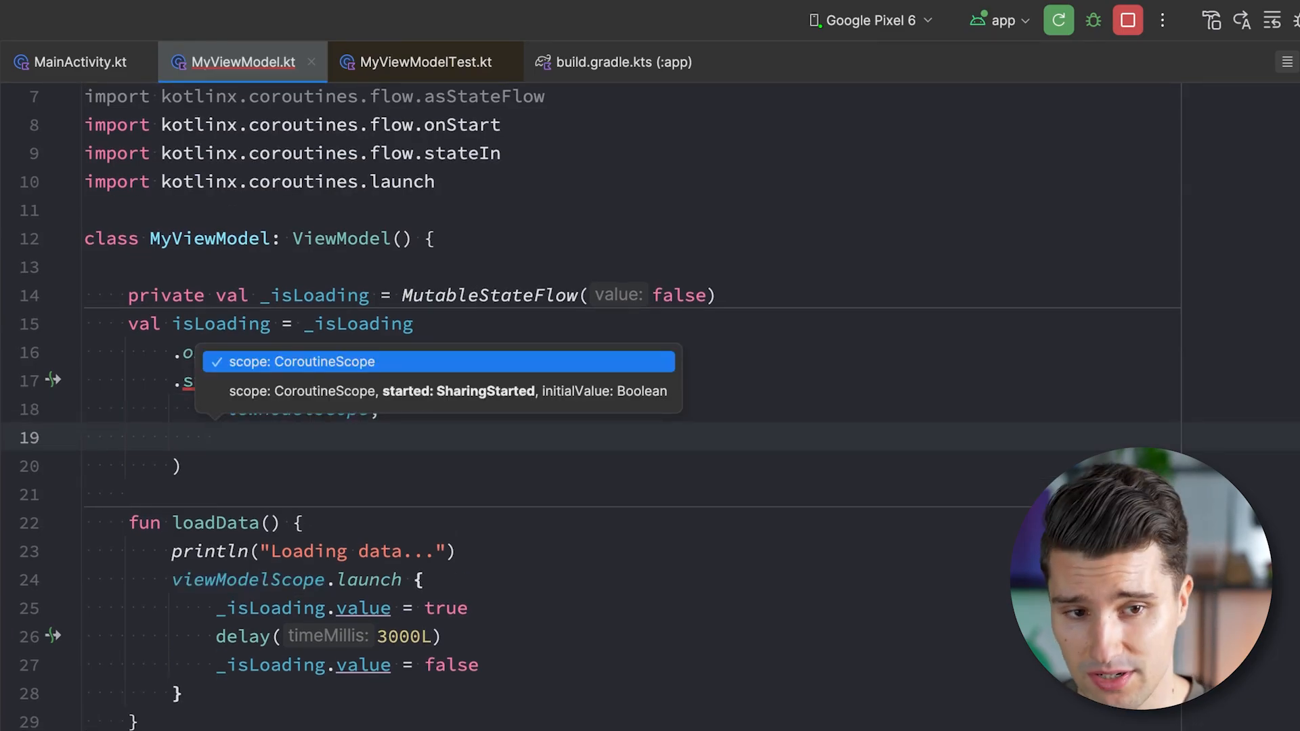
type("Shar")
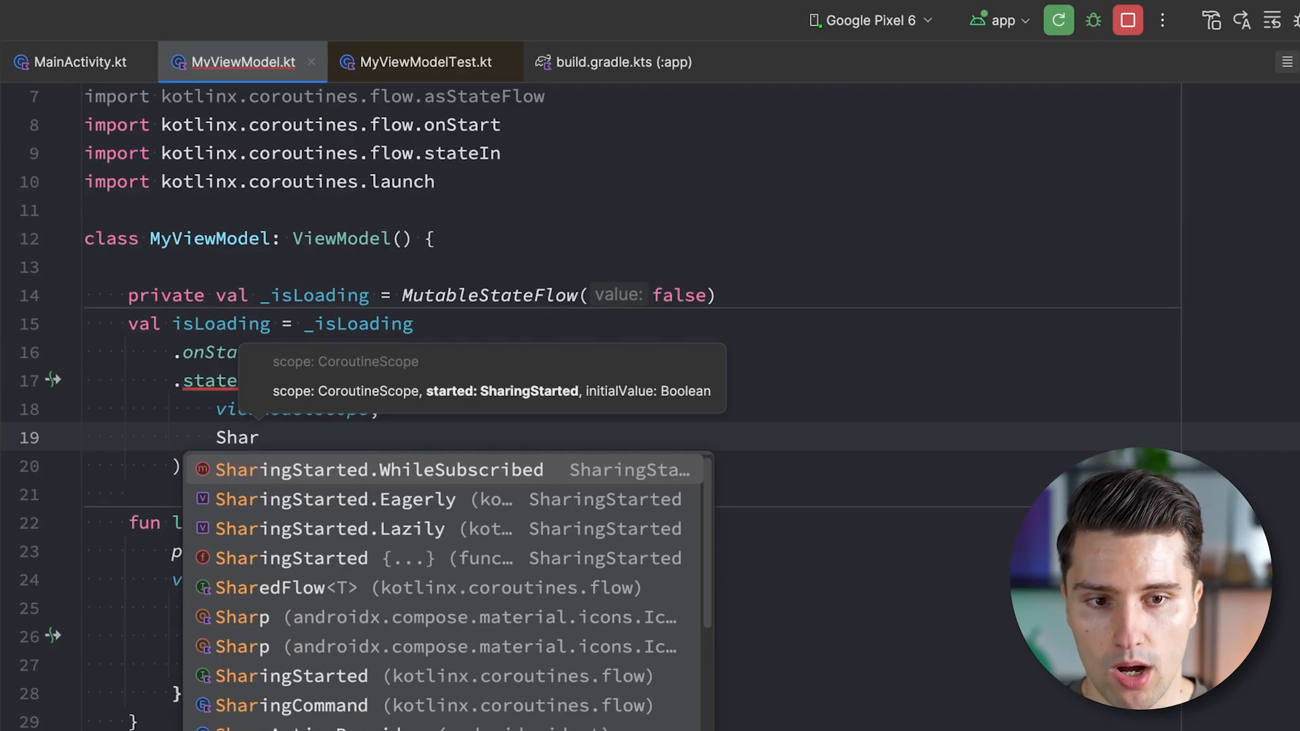
left_click(378, 470)
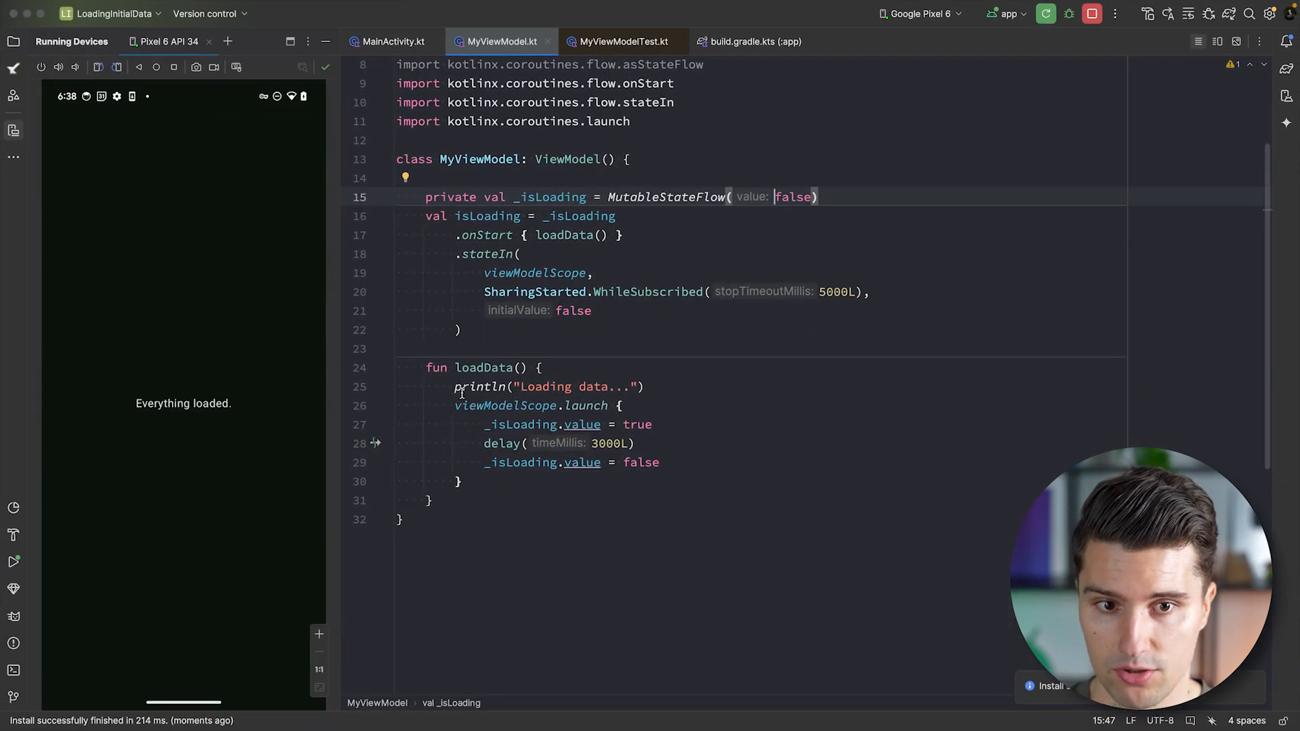
- Compare MainActivity's collectAsStateWithLifecycle collection against the MyViewModel code
left_click(396, 44)
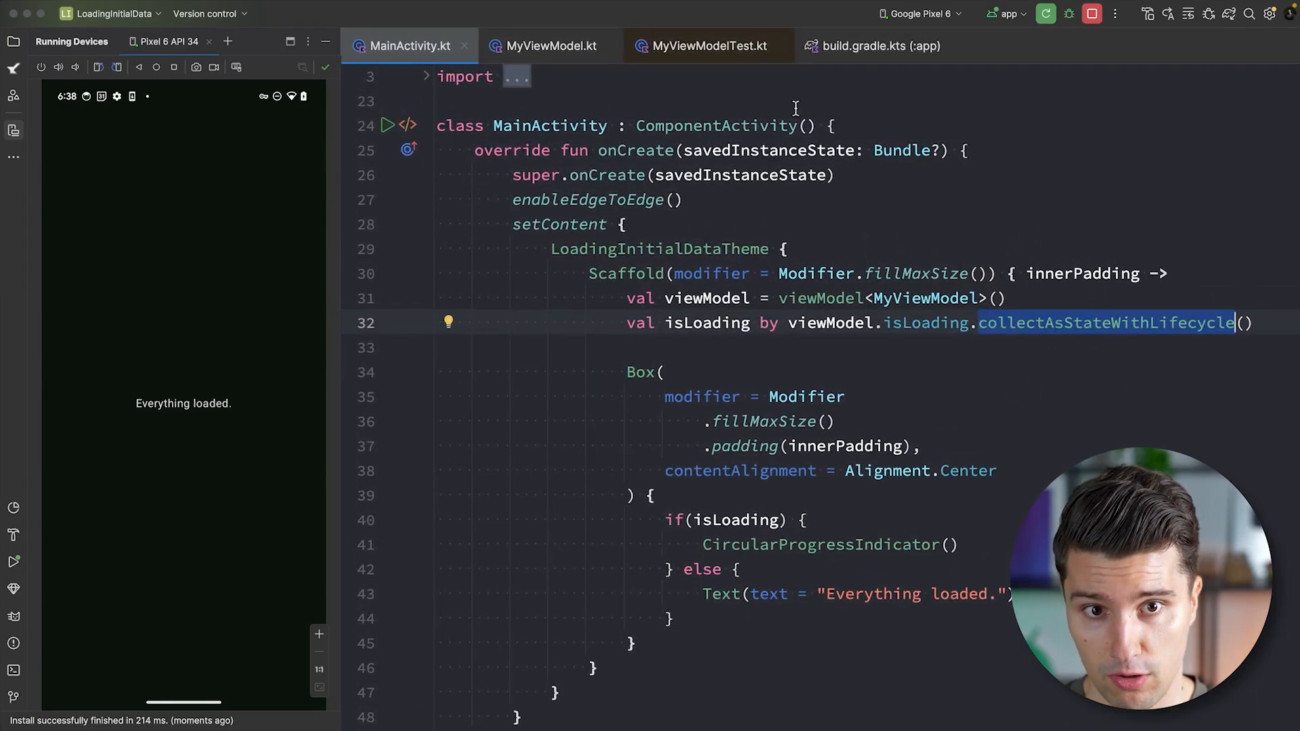
left_click(547, 45)
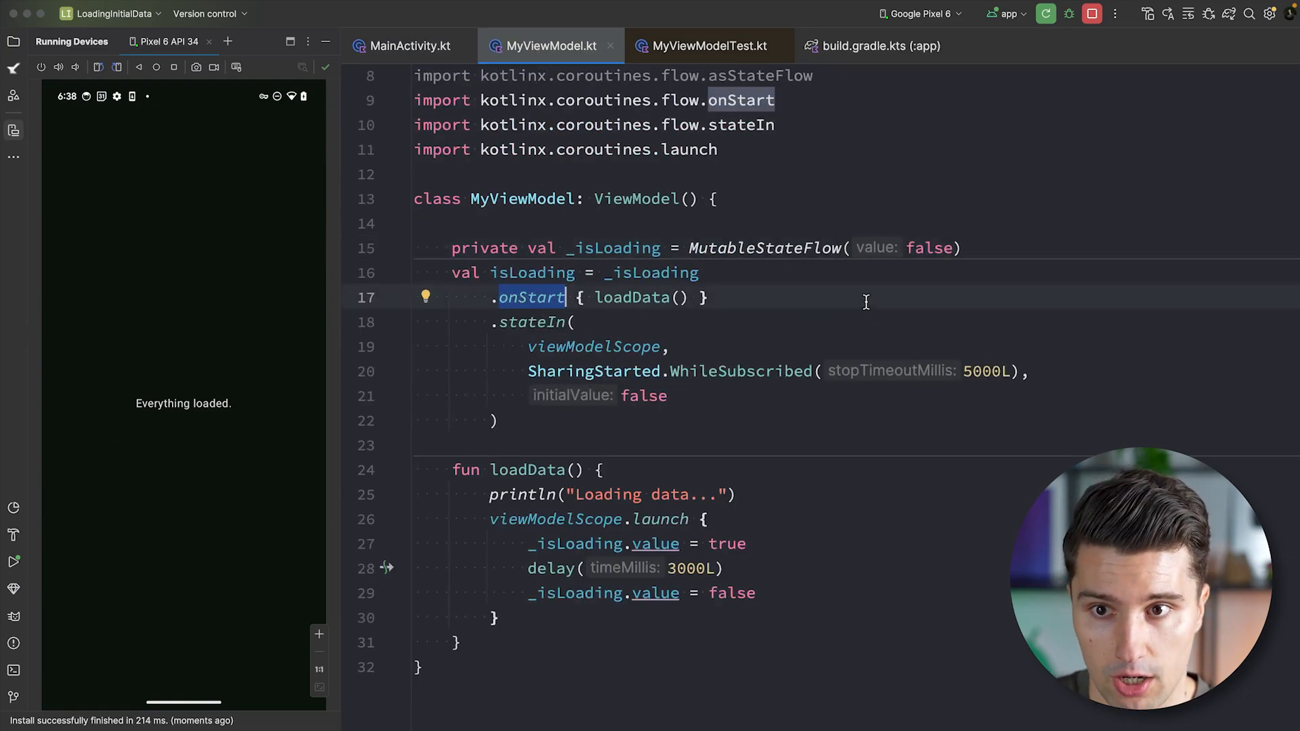
mouse_move(97, 67)
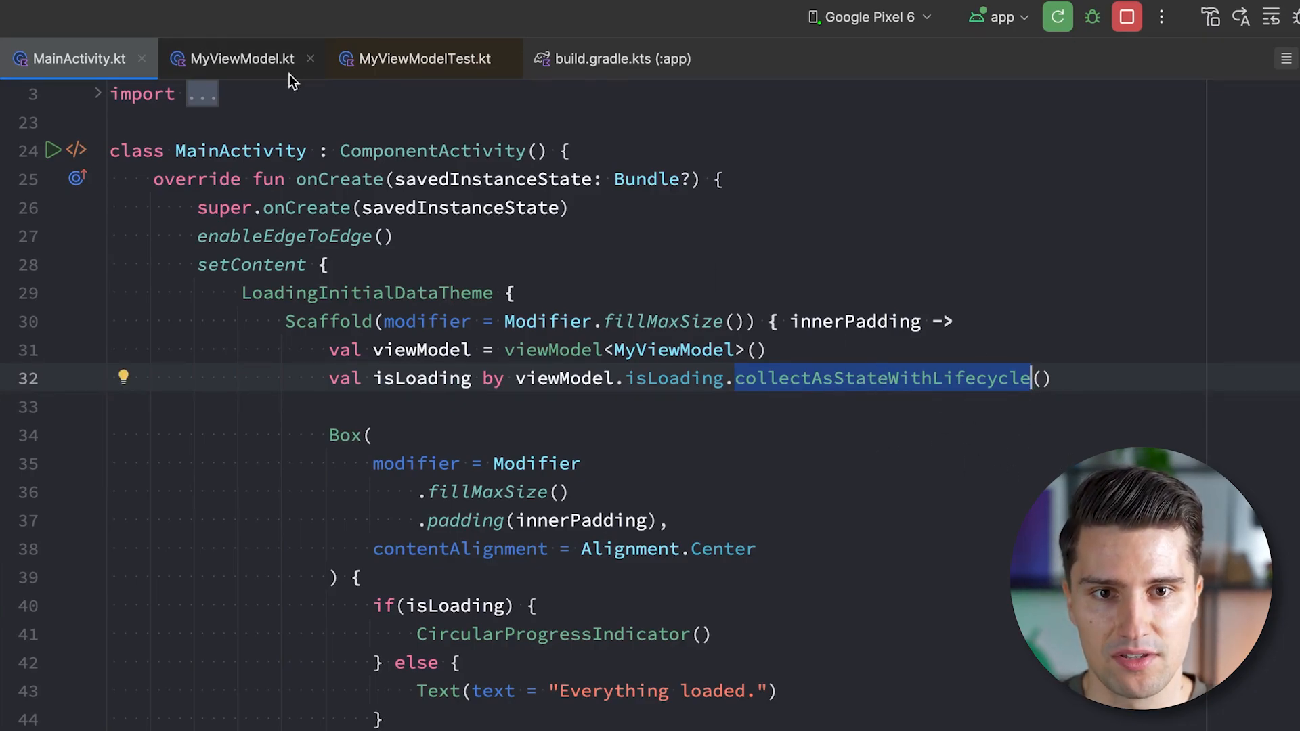
- Return to MyViewModel.kt to drop the 5000L timeout from WhileSubscribed()
left_click(242, 58)
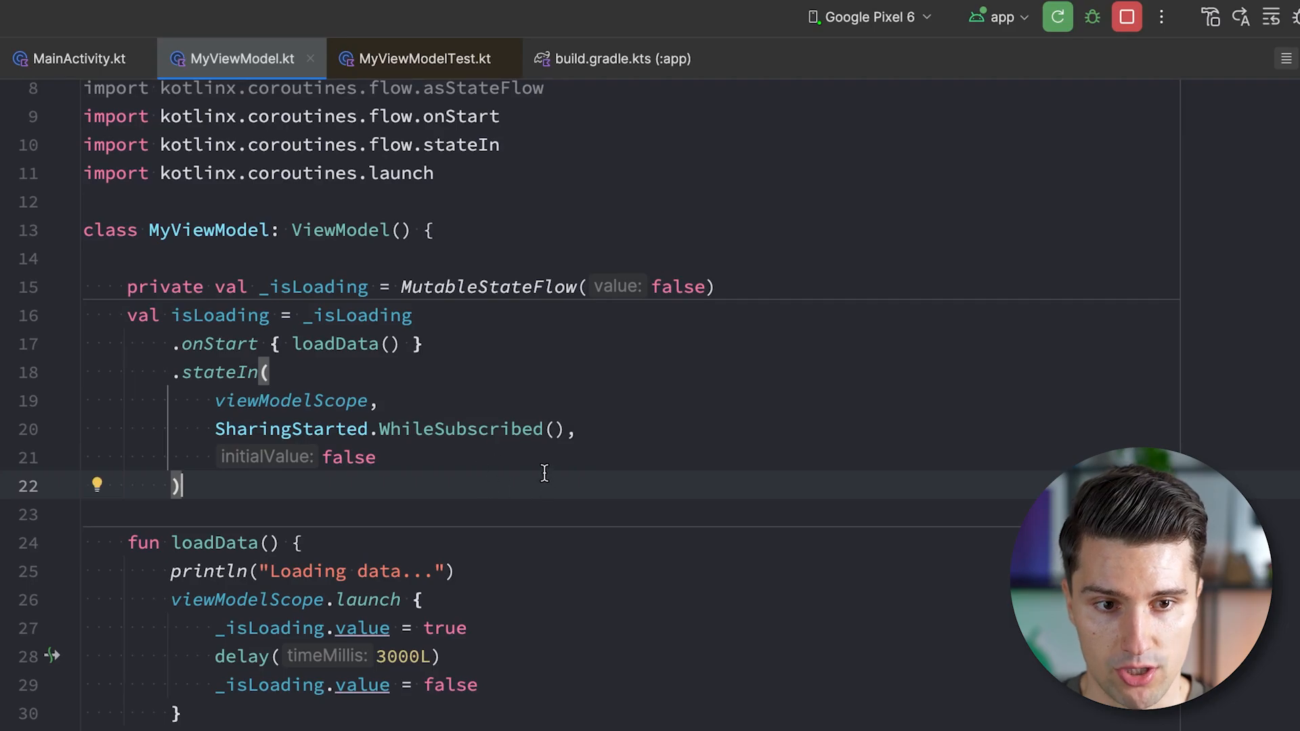
mouse_move(383, 315)
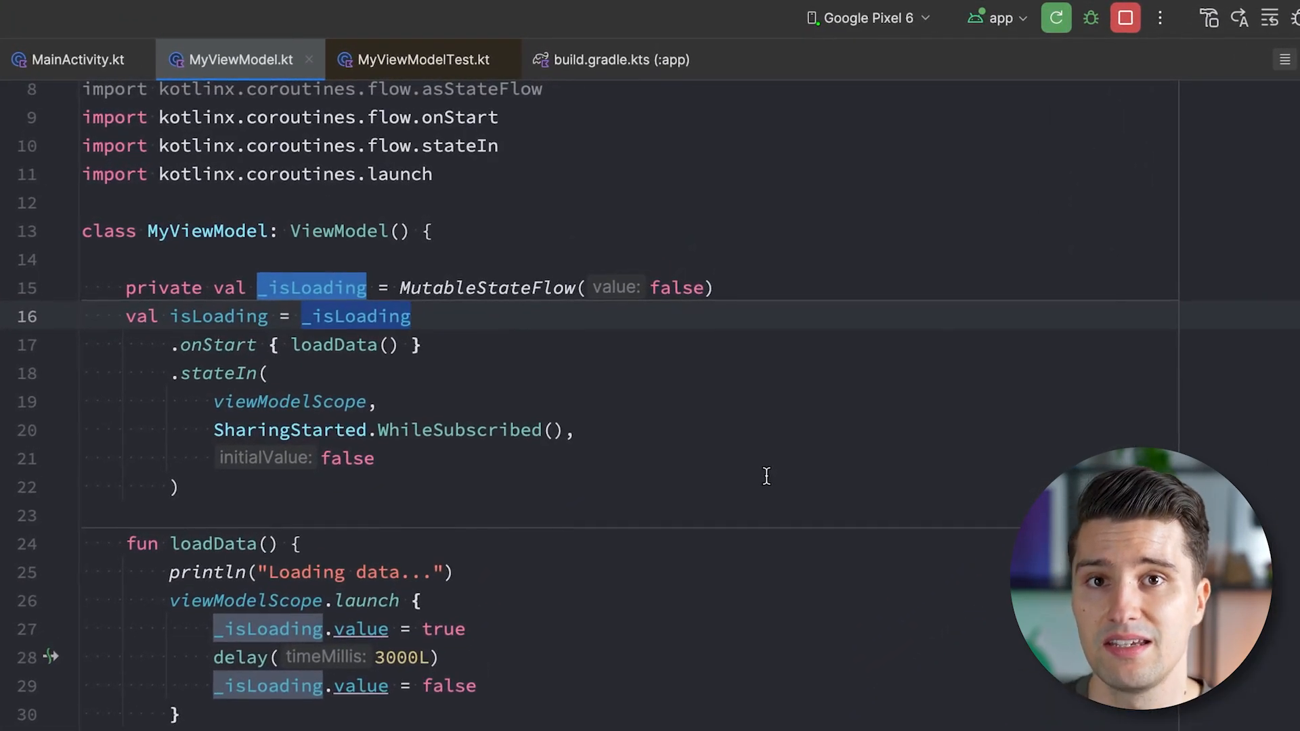
mouse_move(473, 380)
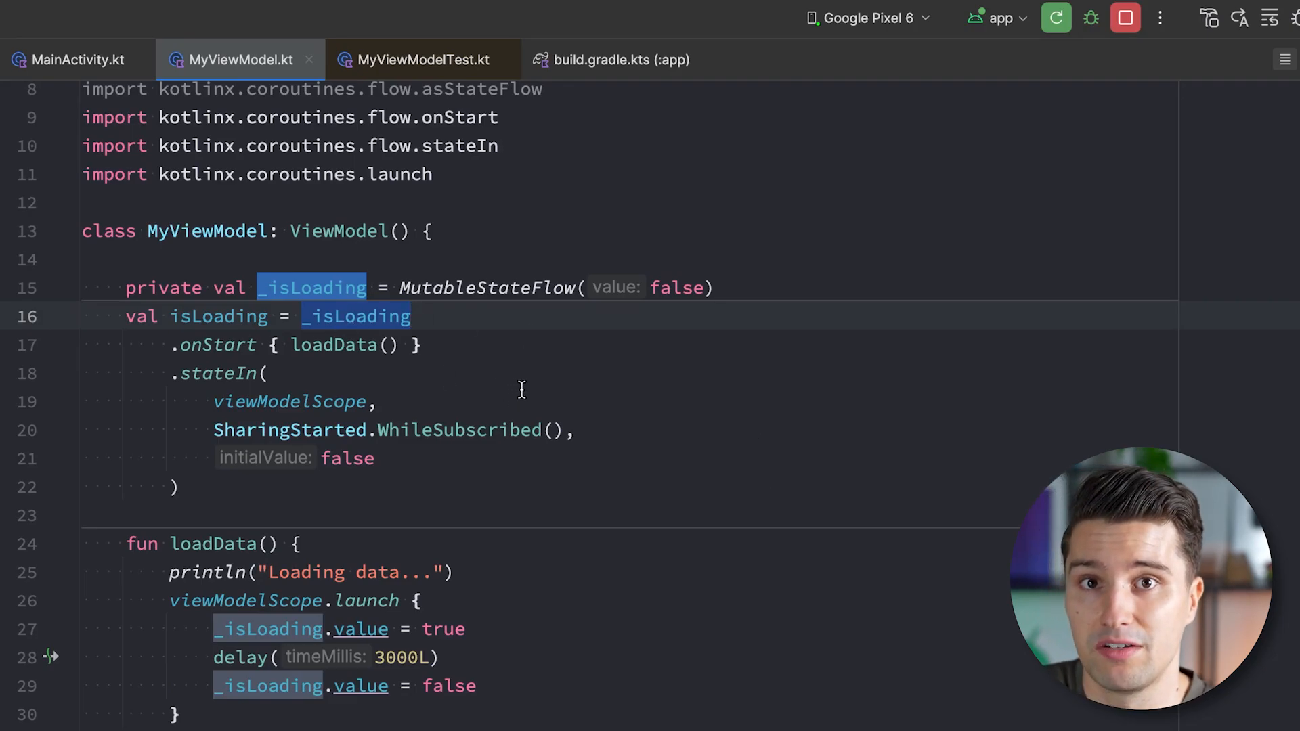
left_click(376, 401)
type("5000L")
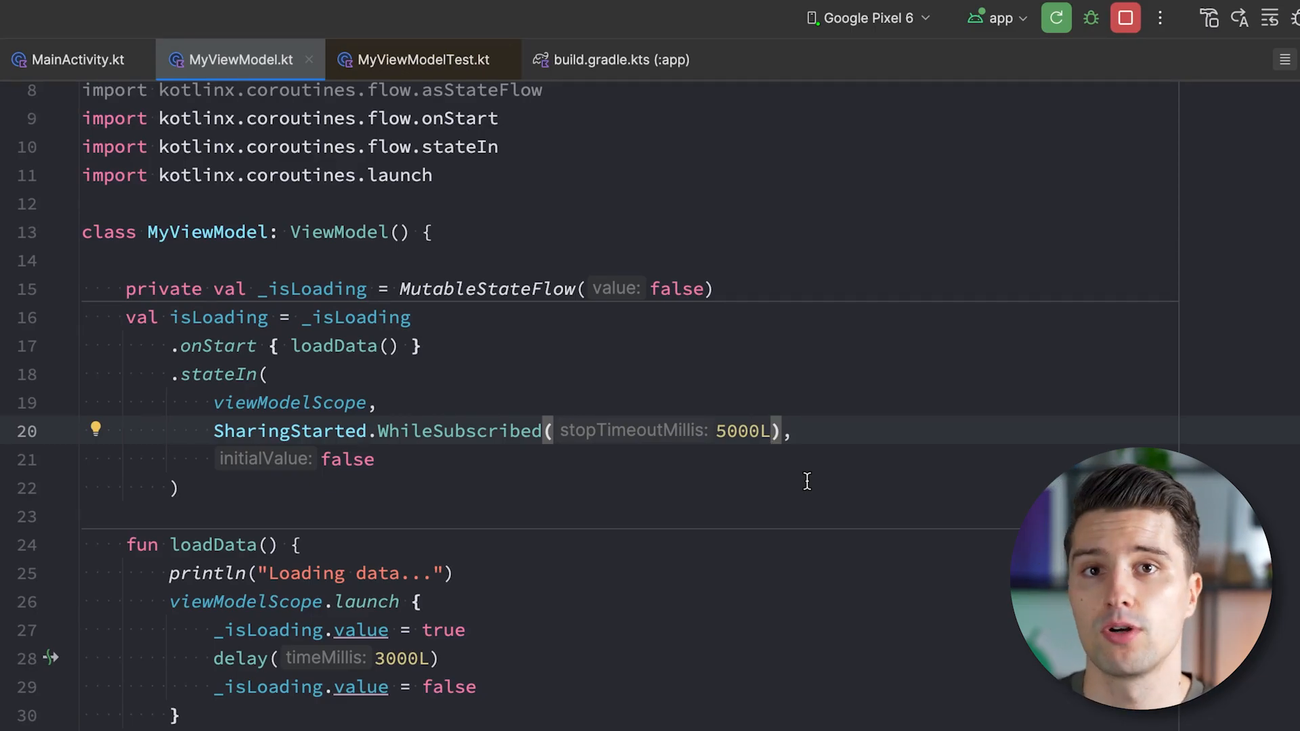
left_click(218, 344)
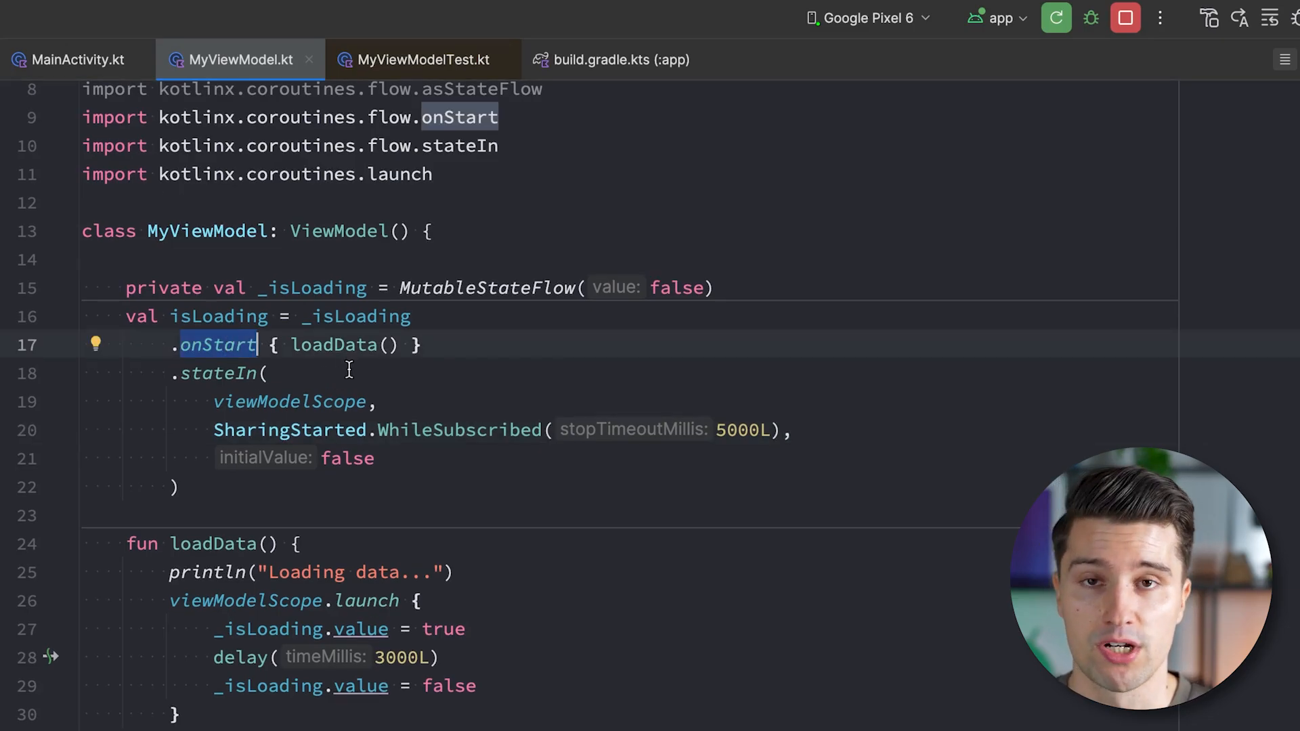
mouse_move(612, 414)
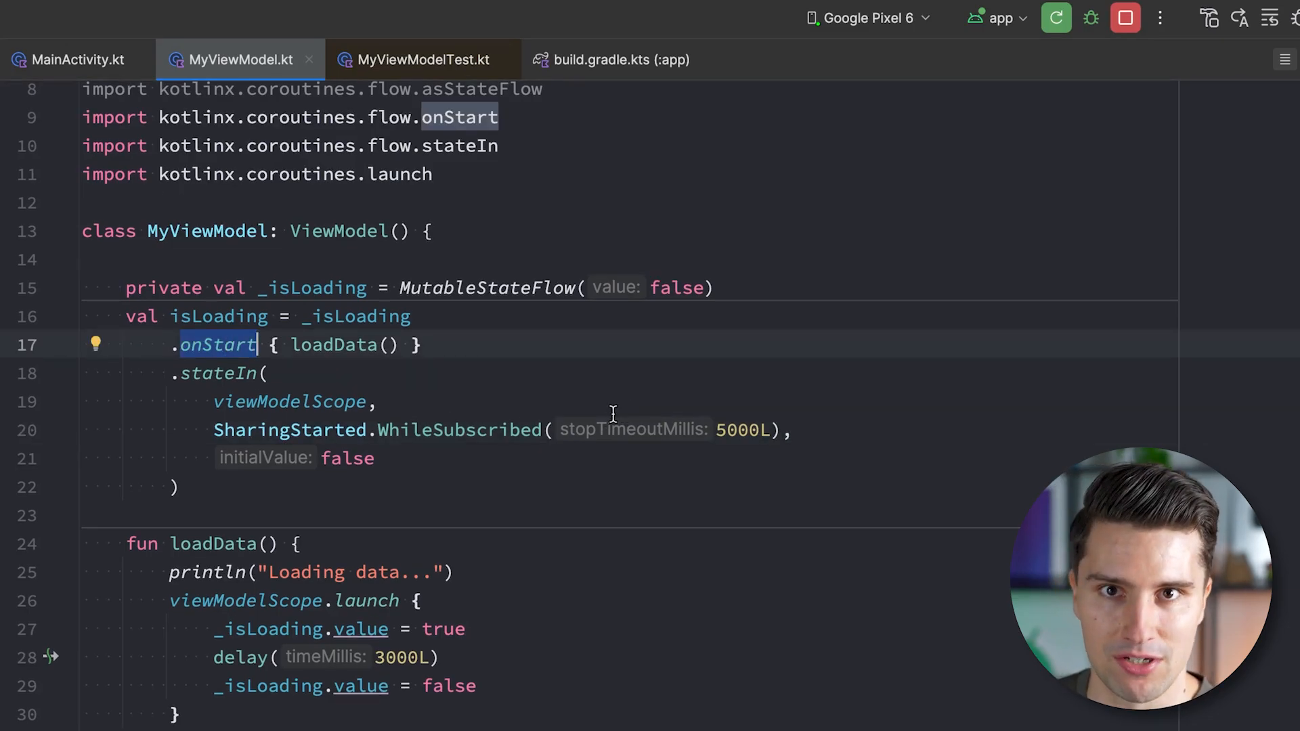
mouse_move(1061, 187)
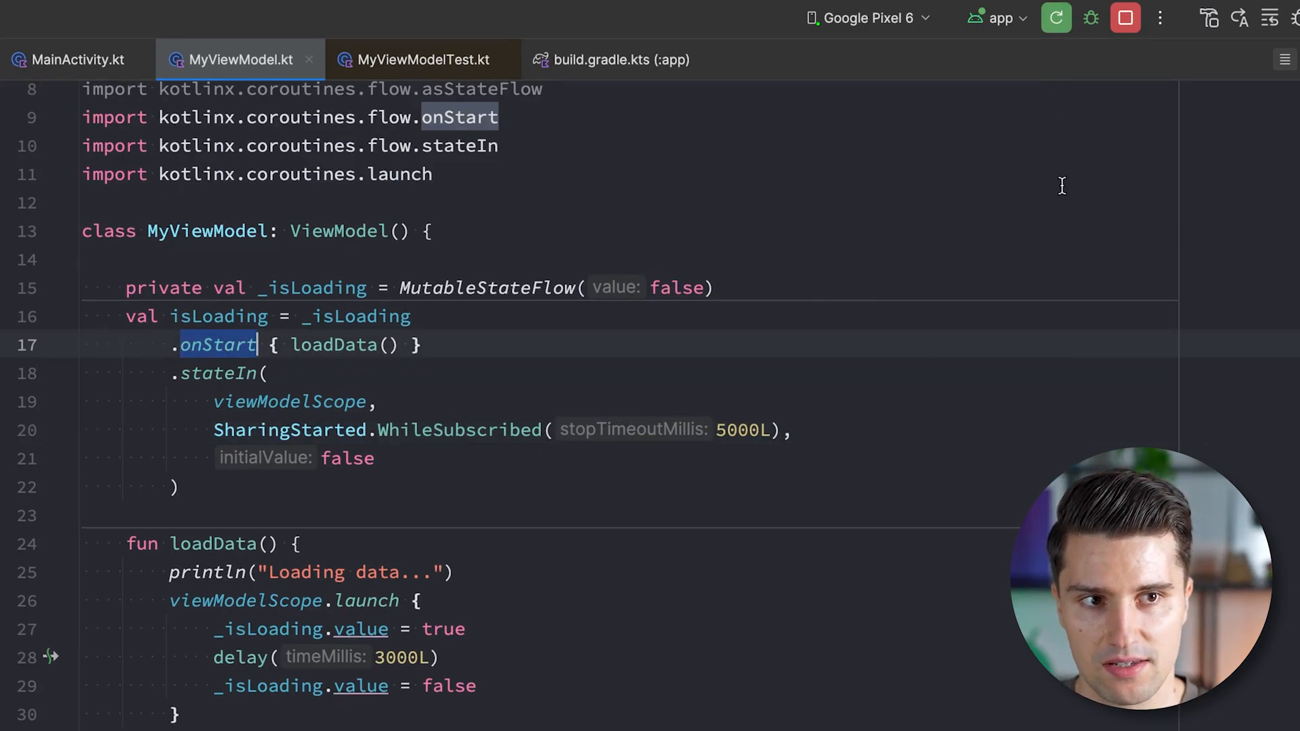
left_click(1055, 17)
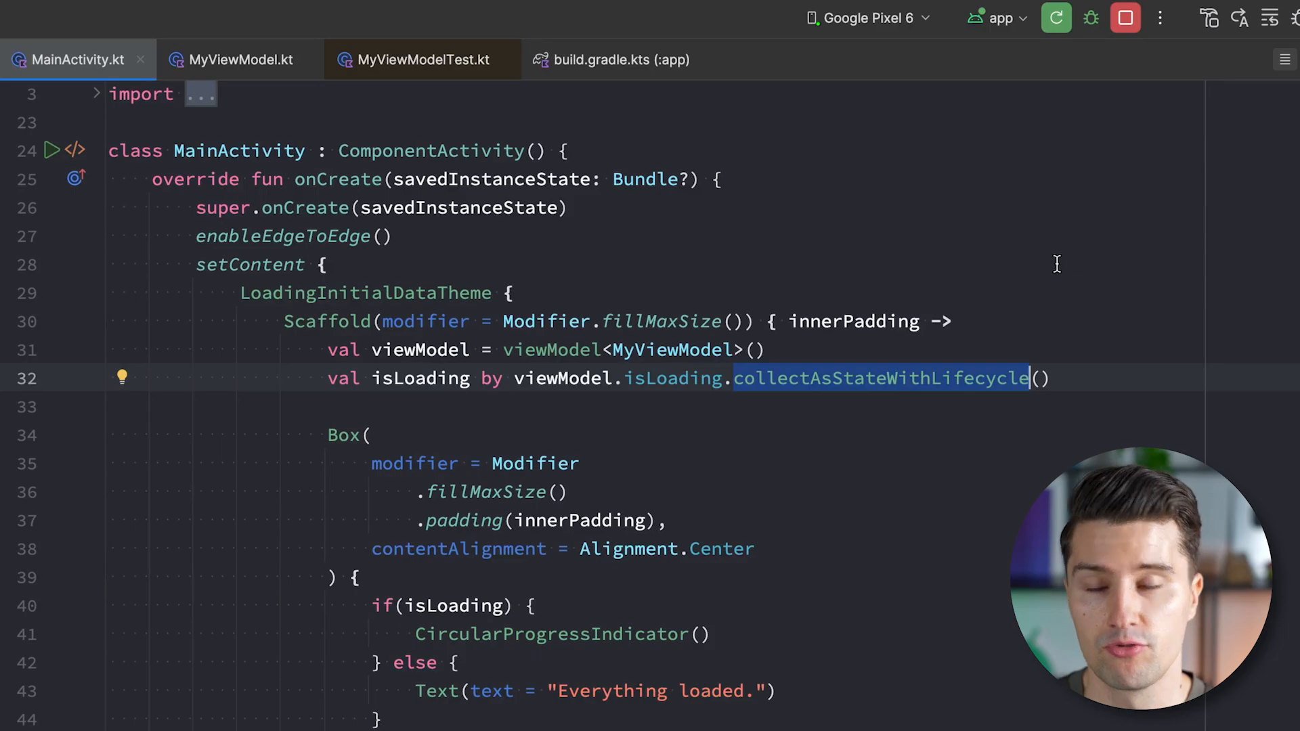
mouse_move(1093, 287)
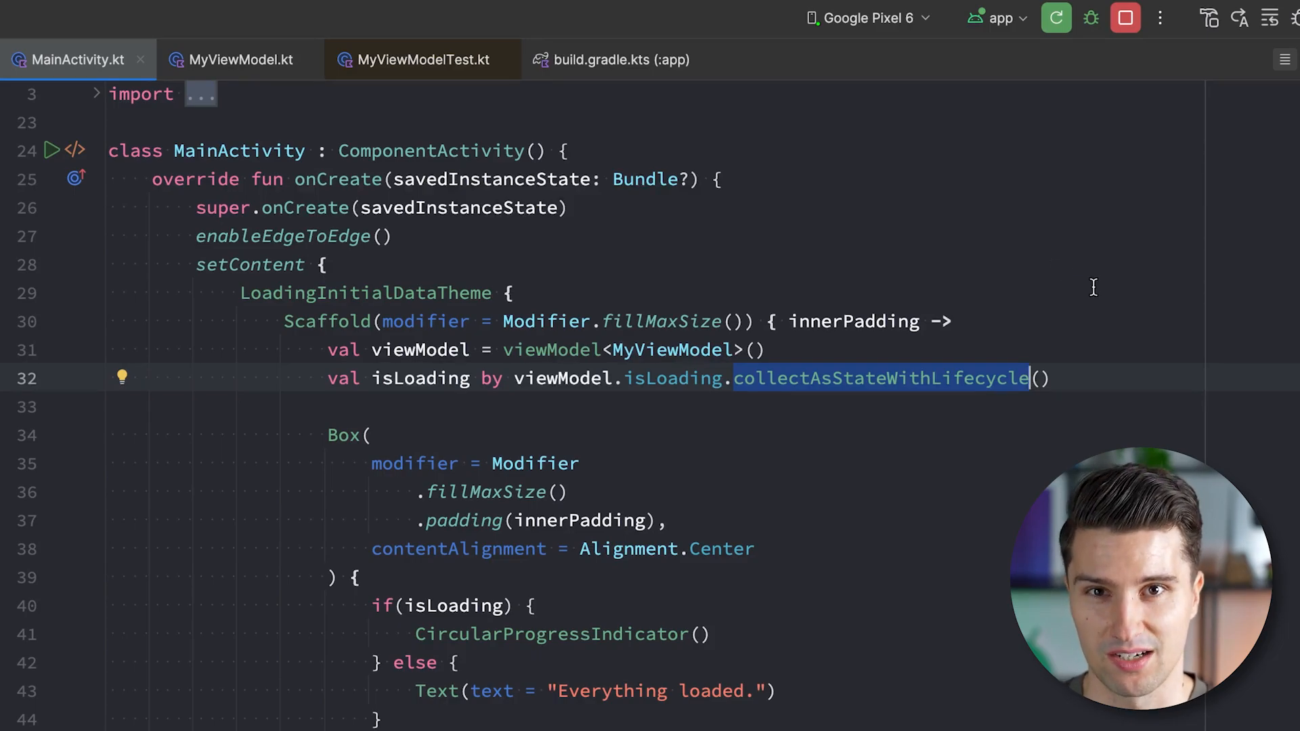
mouse_move(1078, 281)
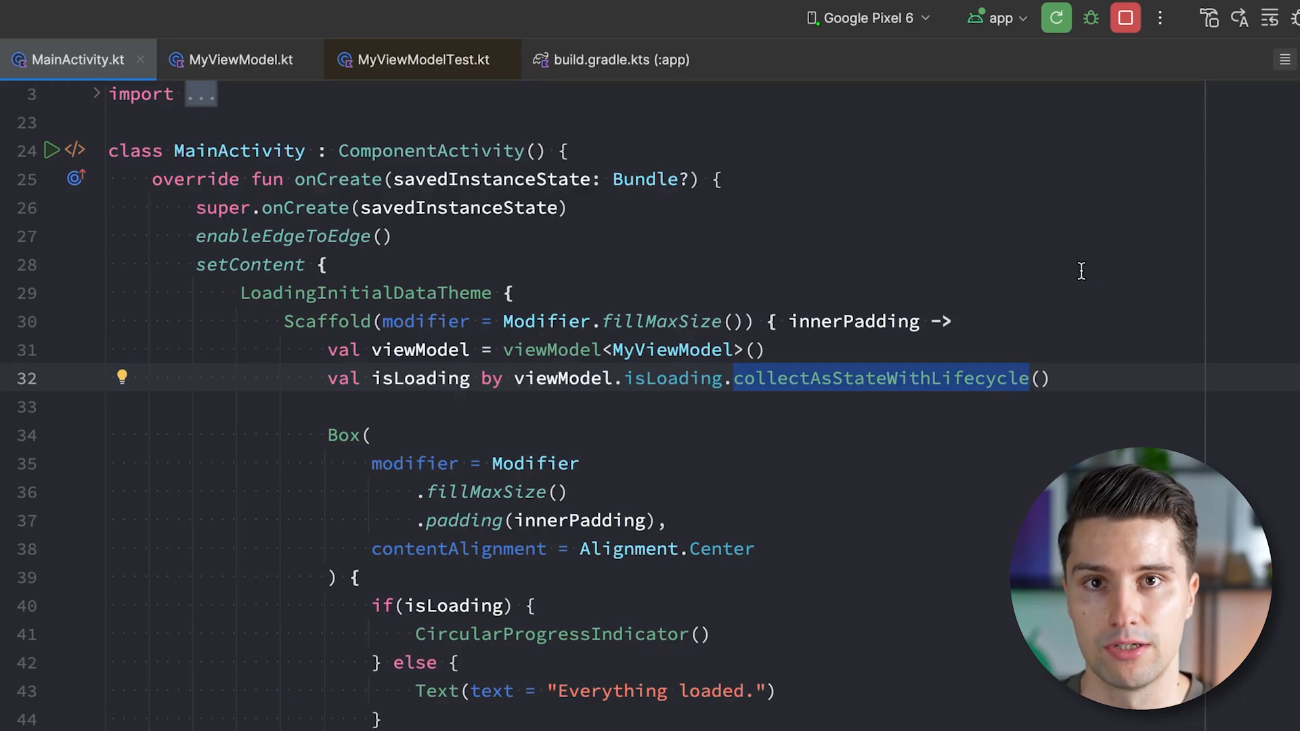
mouse_move(1053, 280)
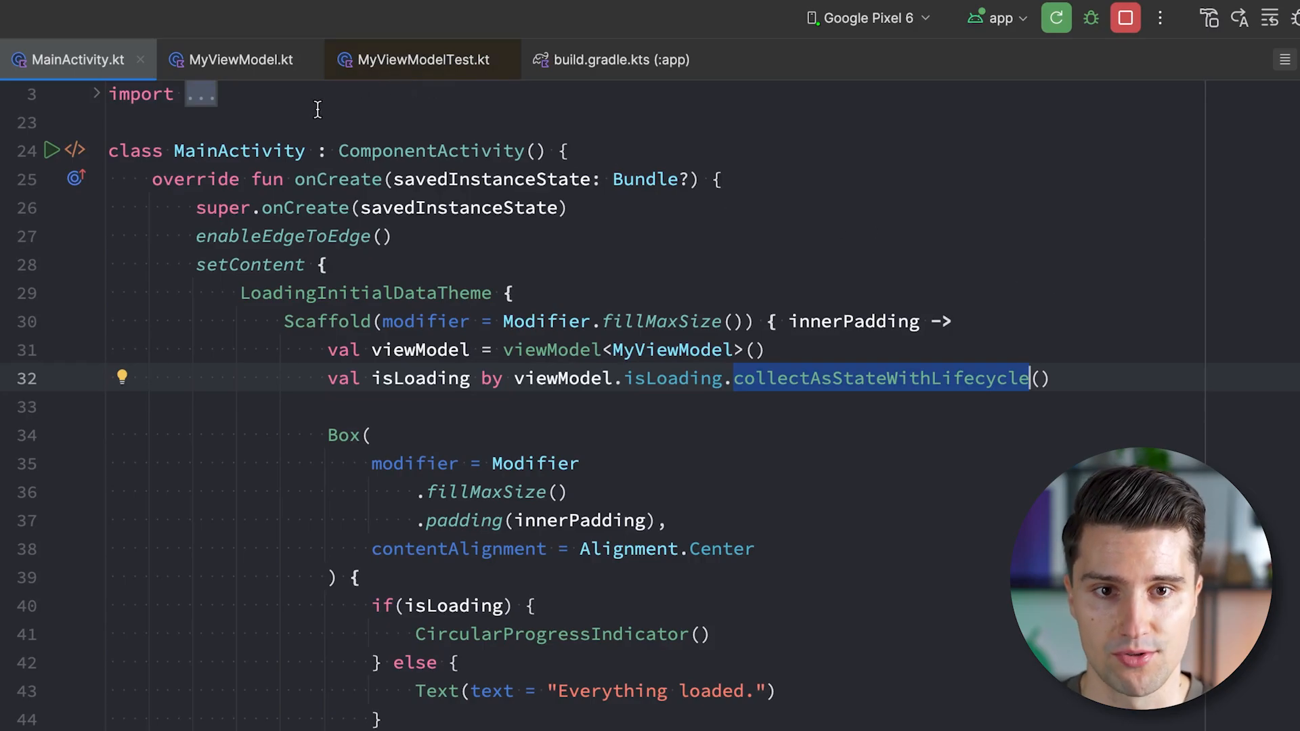
left_click(239, 59)
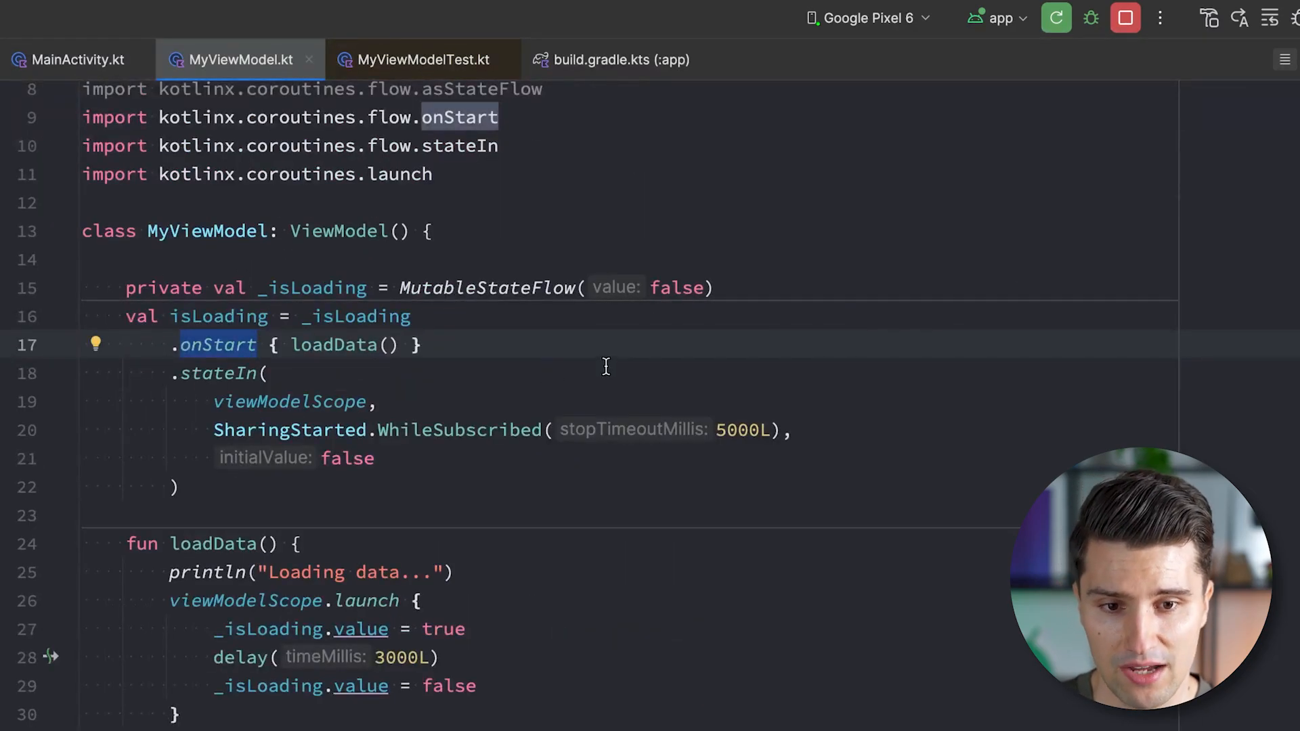
mouse_move(309, 412)
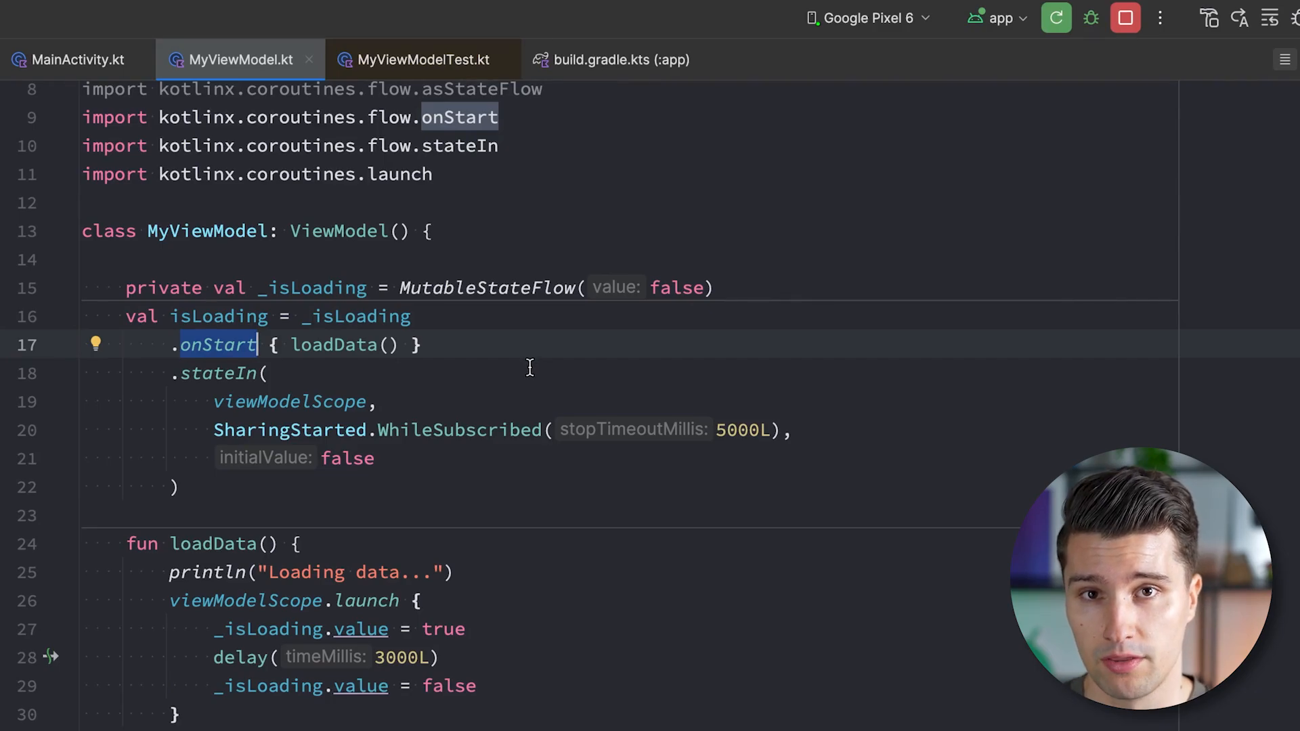
mouse_move(495, 217)
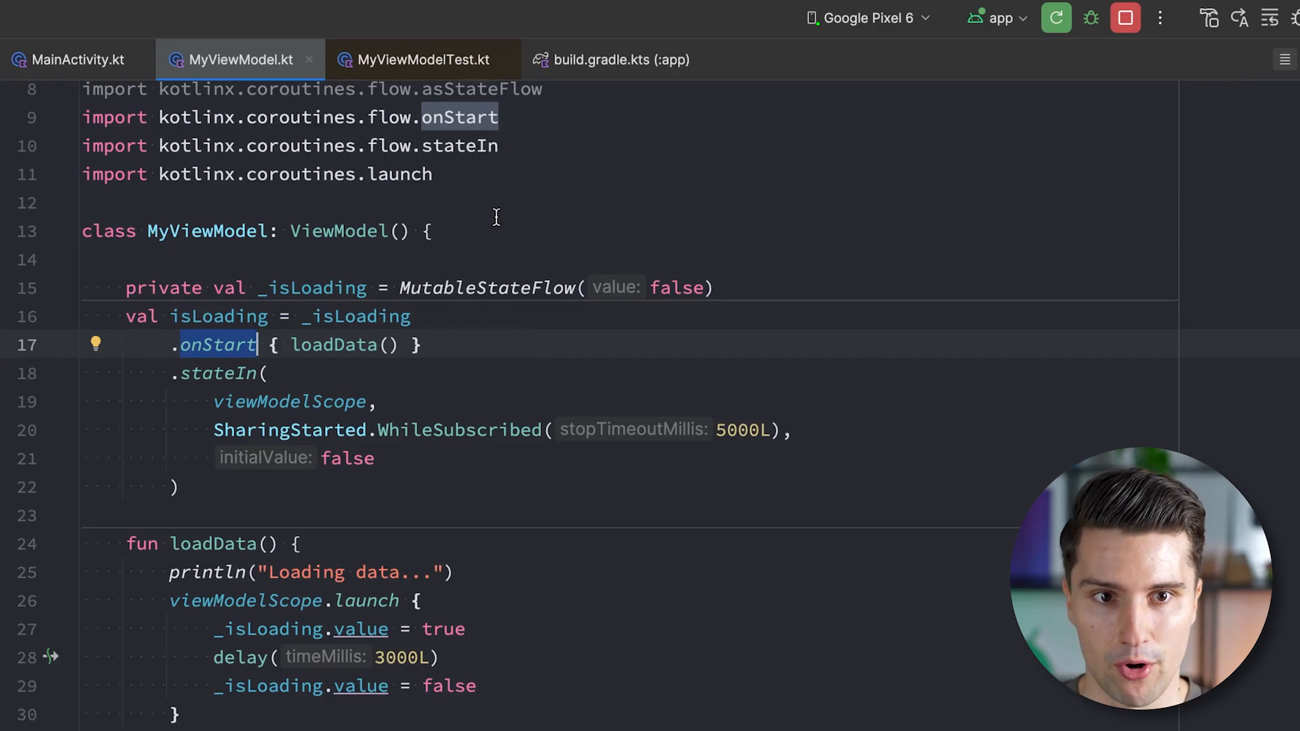
mouse_move(658, 207)
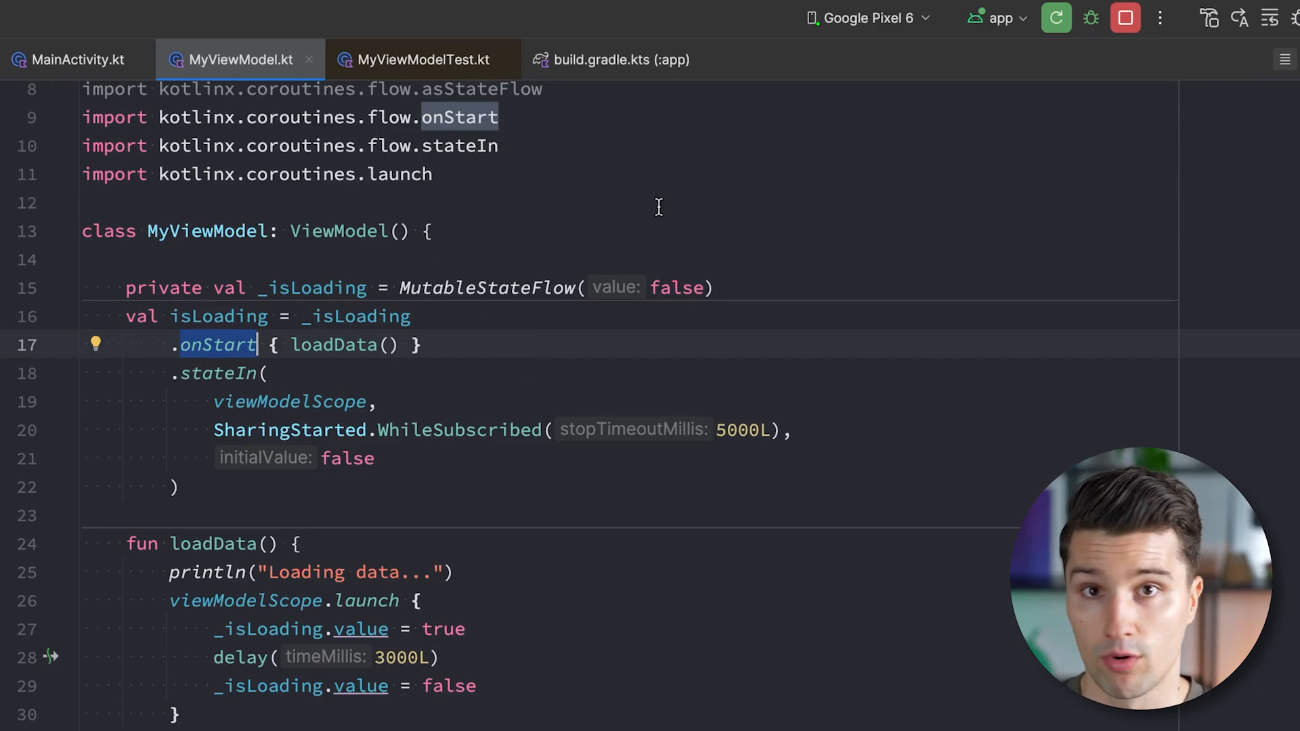
- In MyViewModelTest, remove loadData() and make testSomething = runBlocking { viewModel.isLoading.collect { } }
left_click(421, 60)
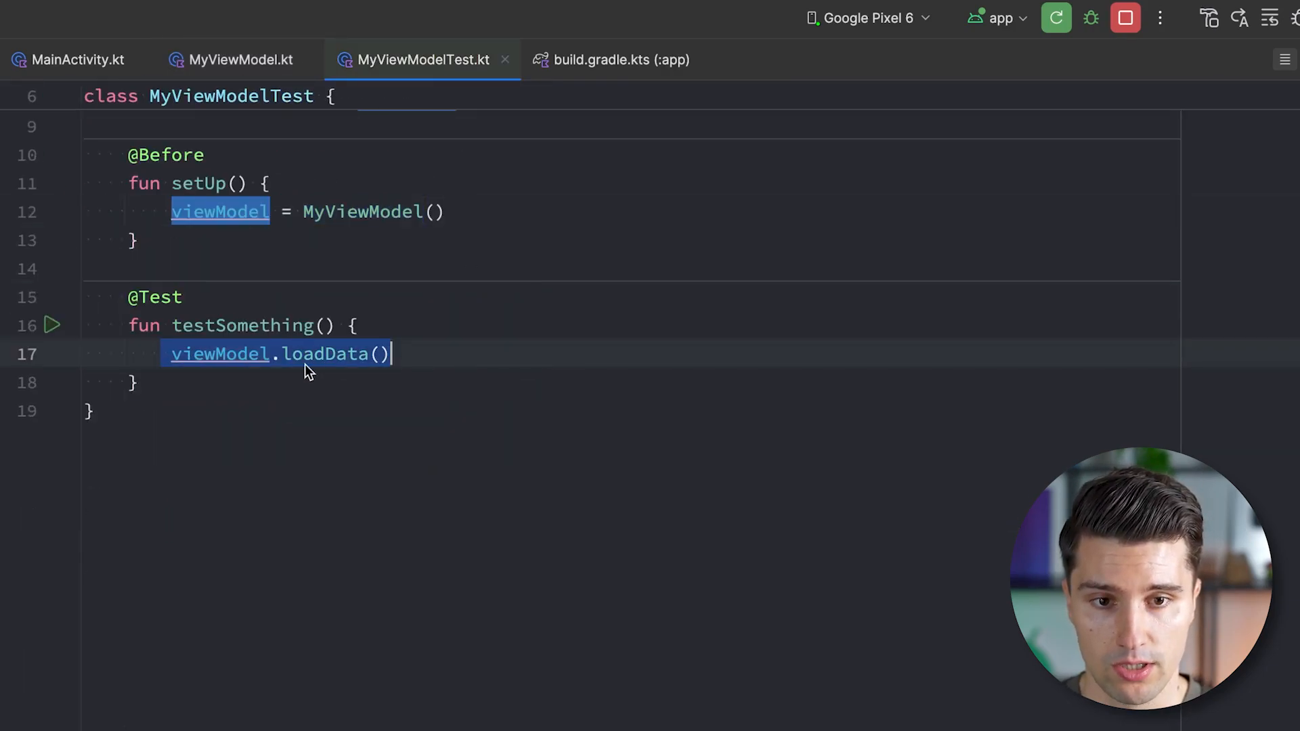
key("Delete")
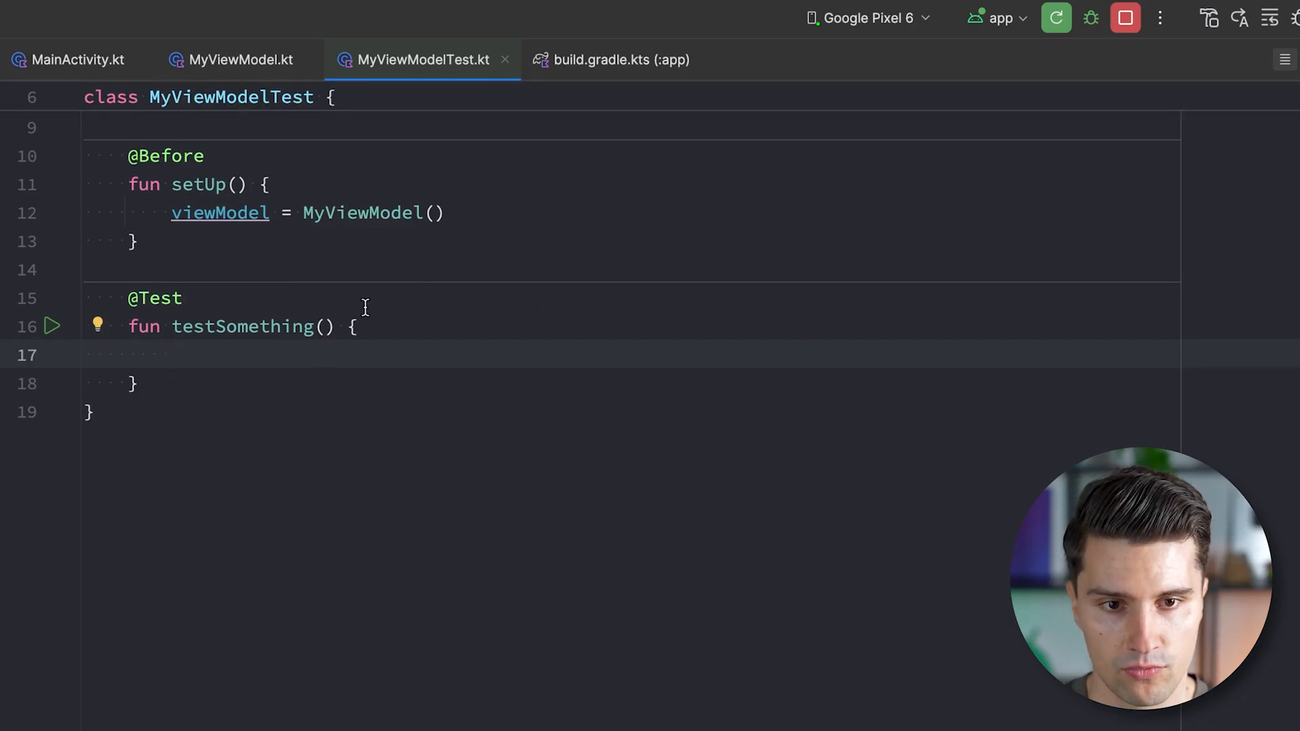
type("= run")
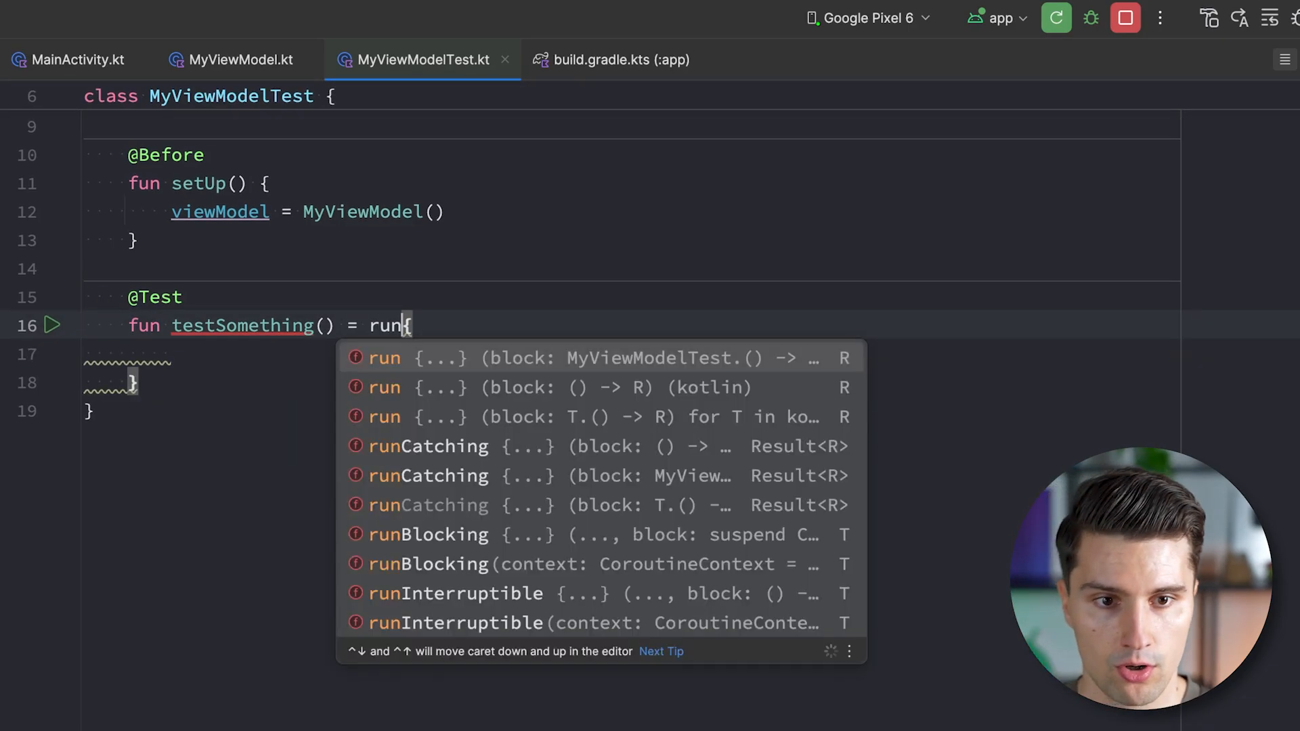
type("Blocking")
left_click(630, 355)
type("viewModel.isLoading.")
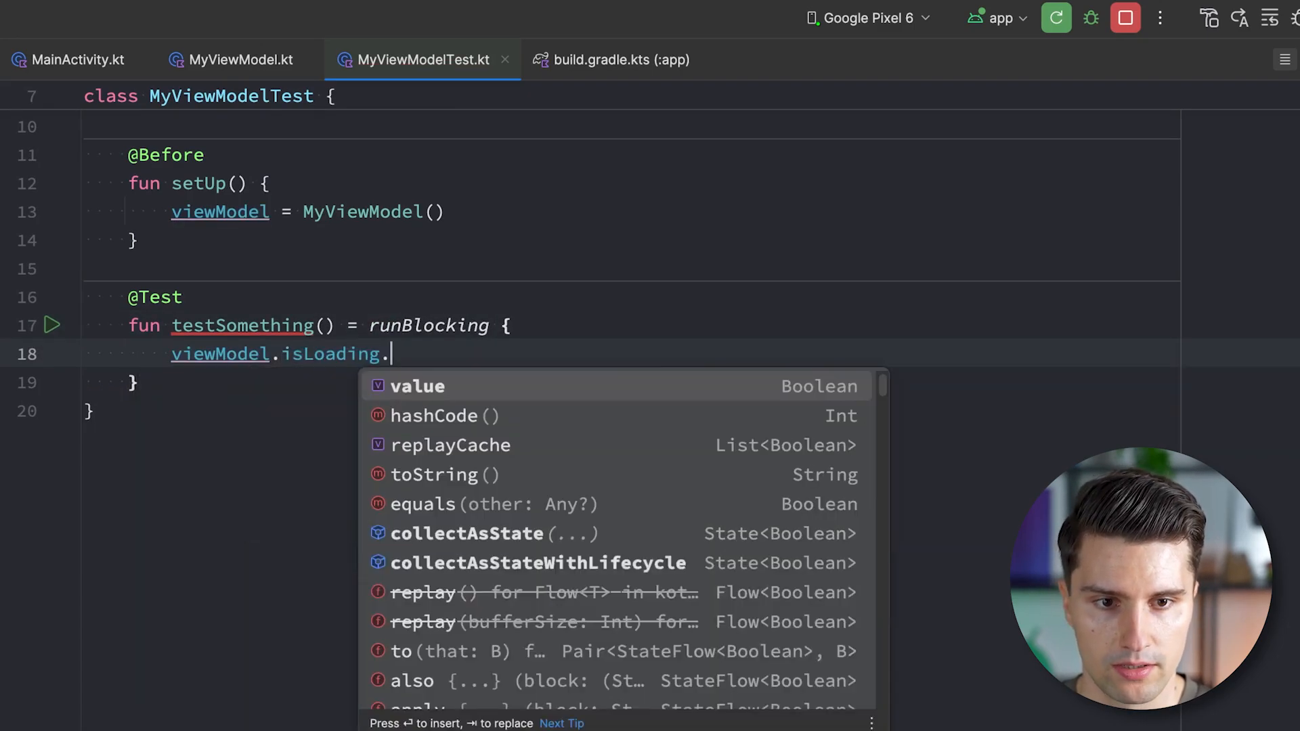
type("toli")
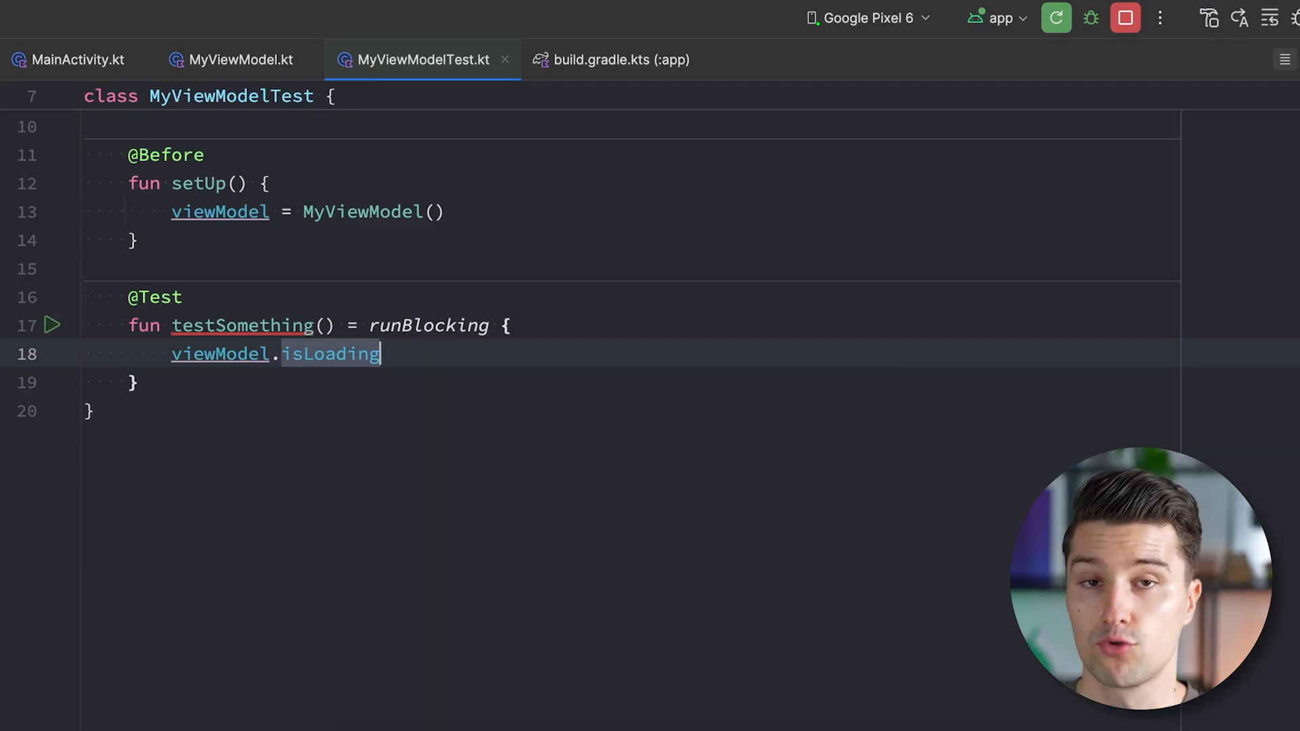
type(".collect {")
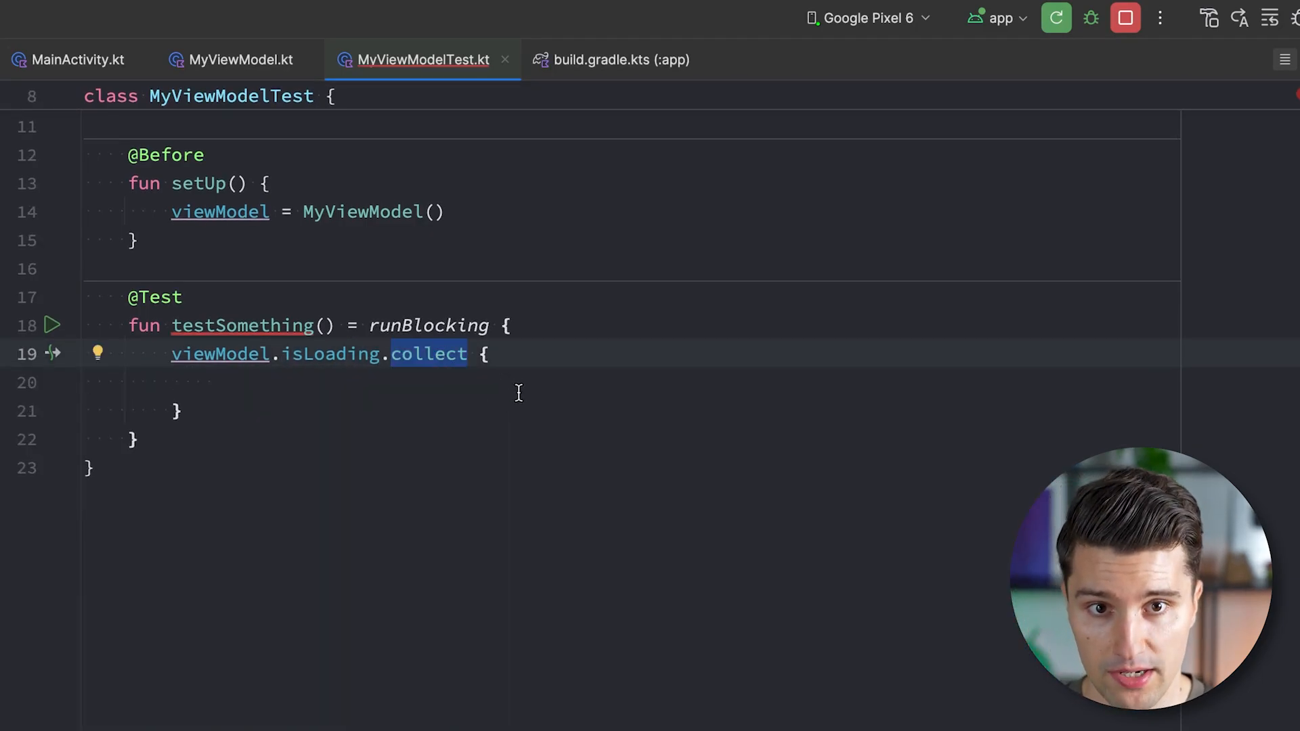
mouse_move(568, 354)
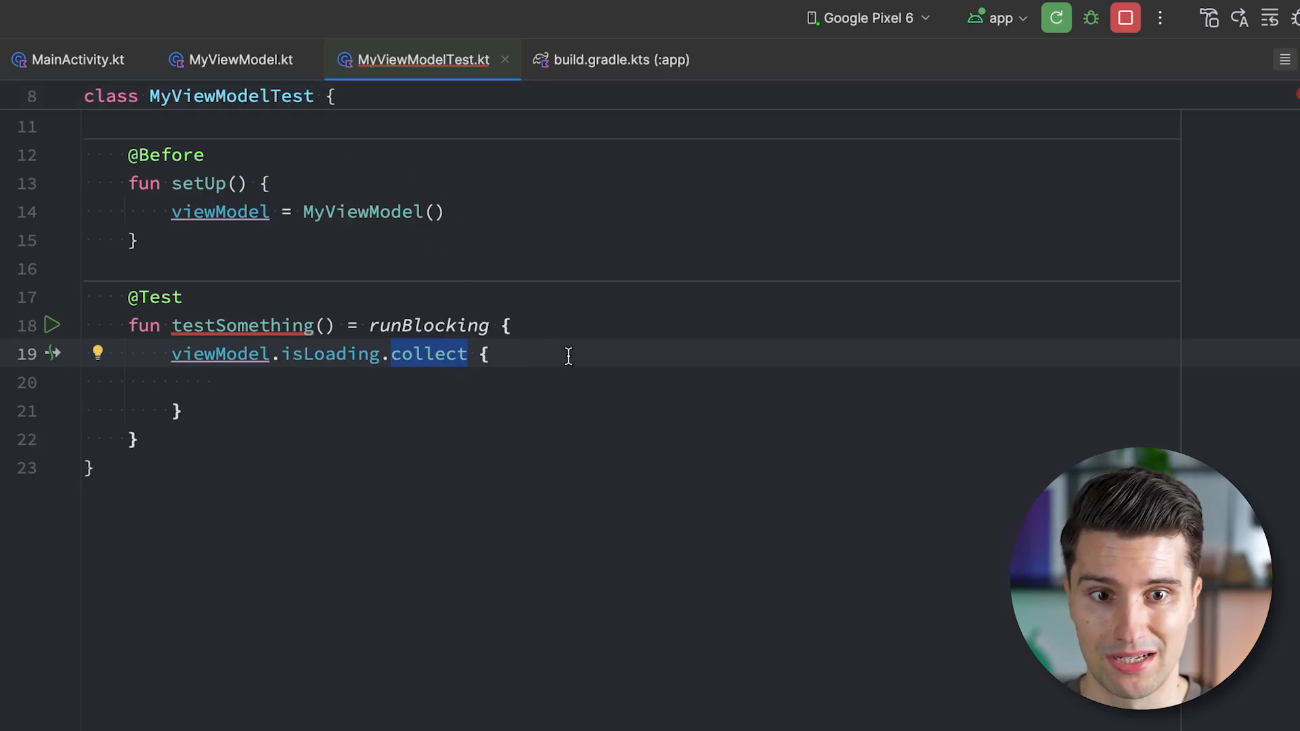
mouse_move(496, 388)
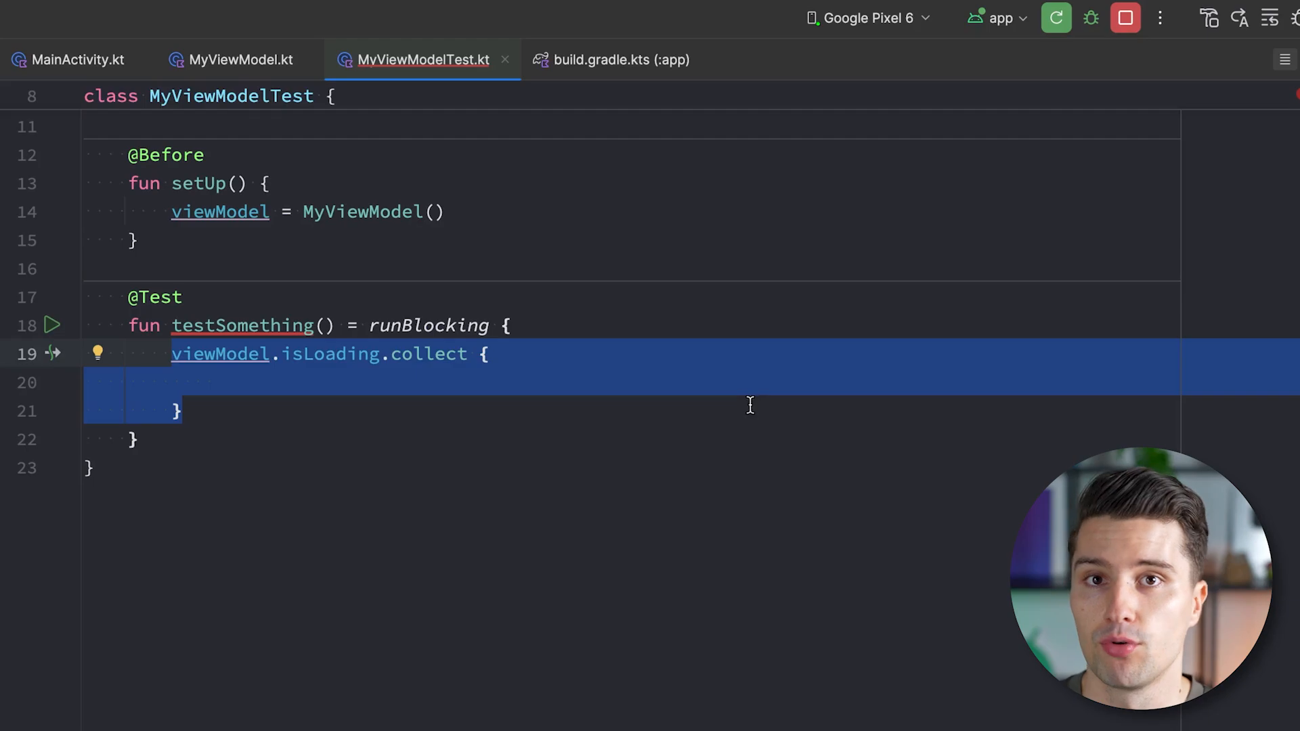
mouse_move(787, 397)
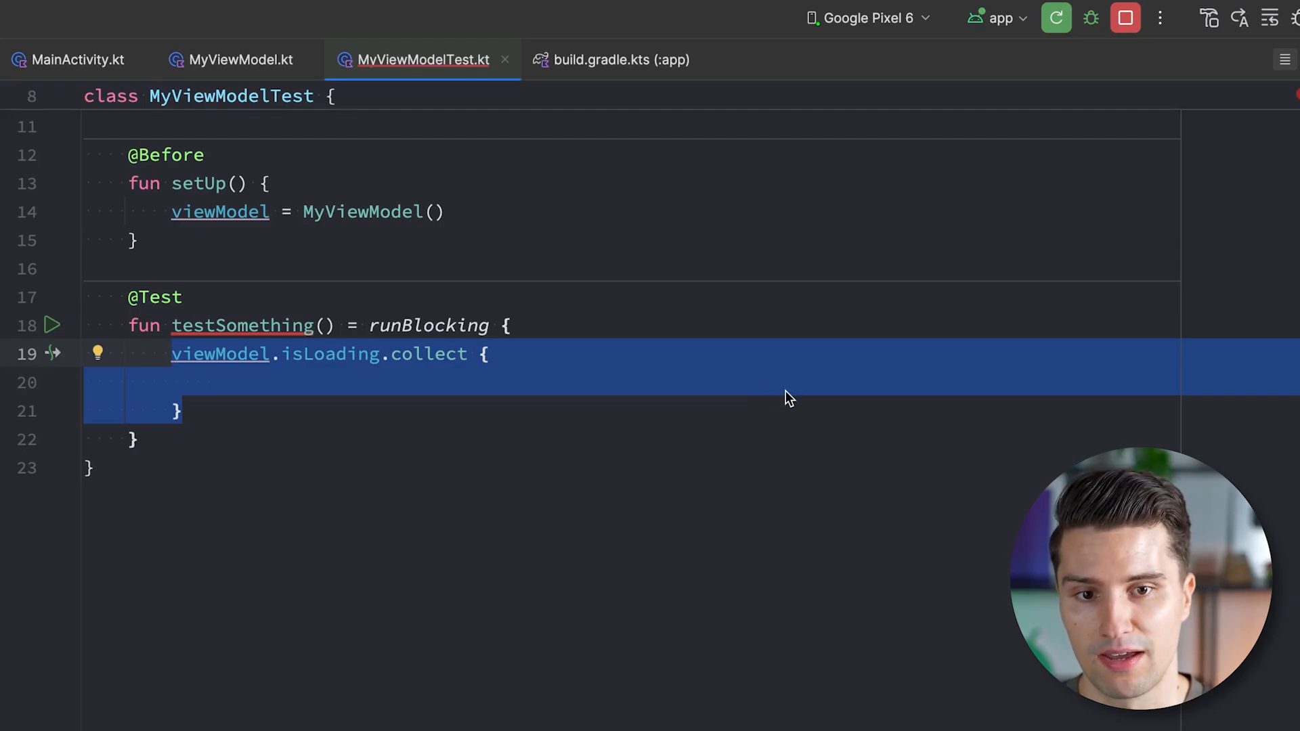